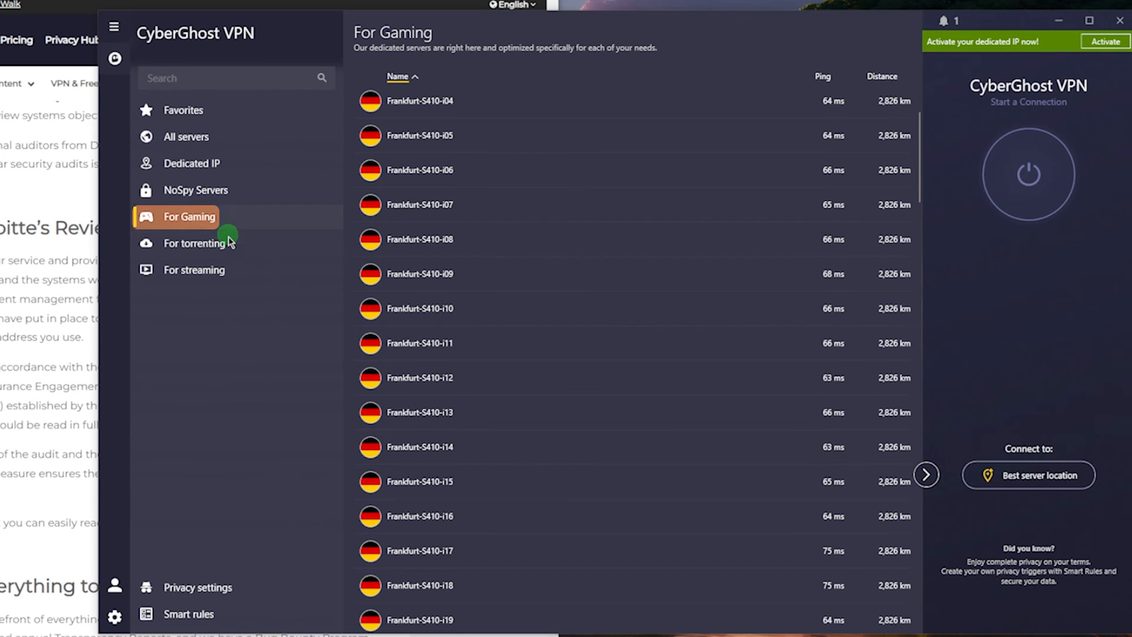
Browse the torrenting and NoSpy server lists, ending on the Dedicated IP token activation page
left_click(195, 242)
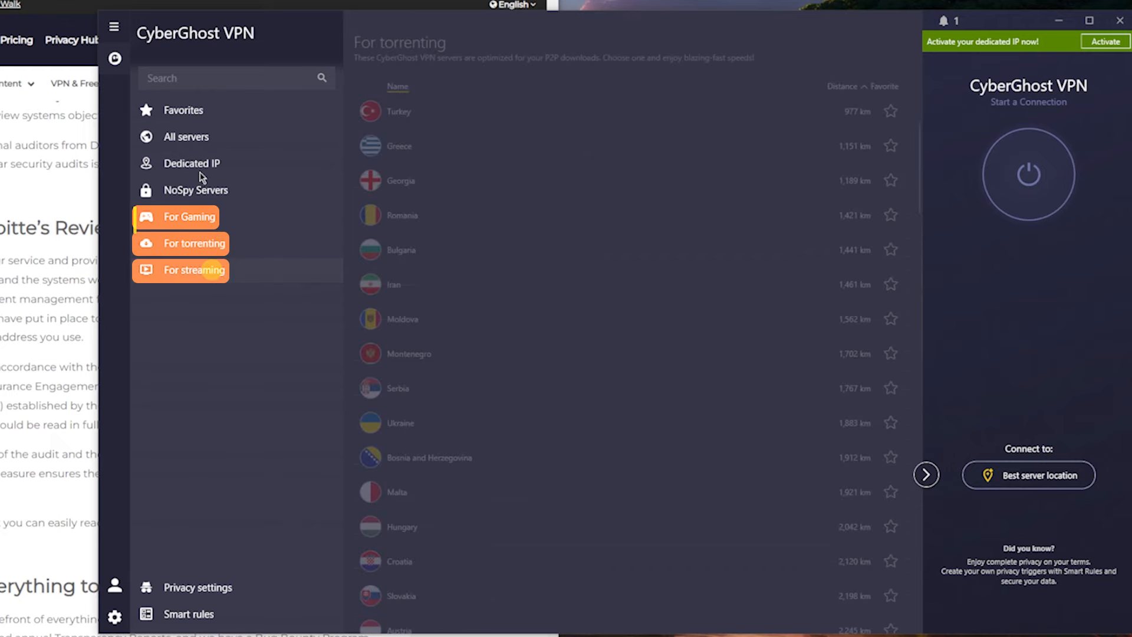
left_click(197, 189)
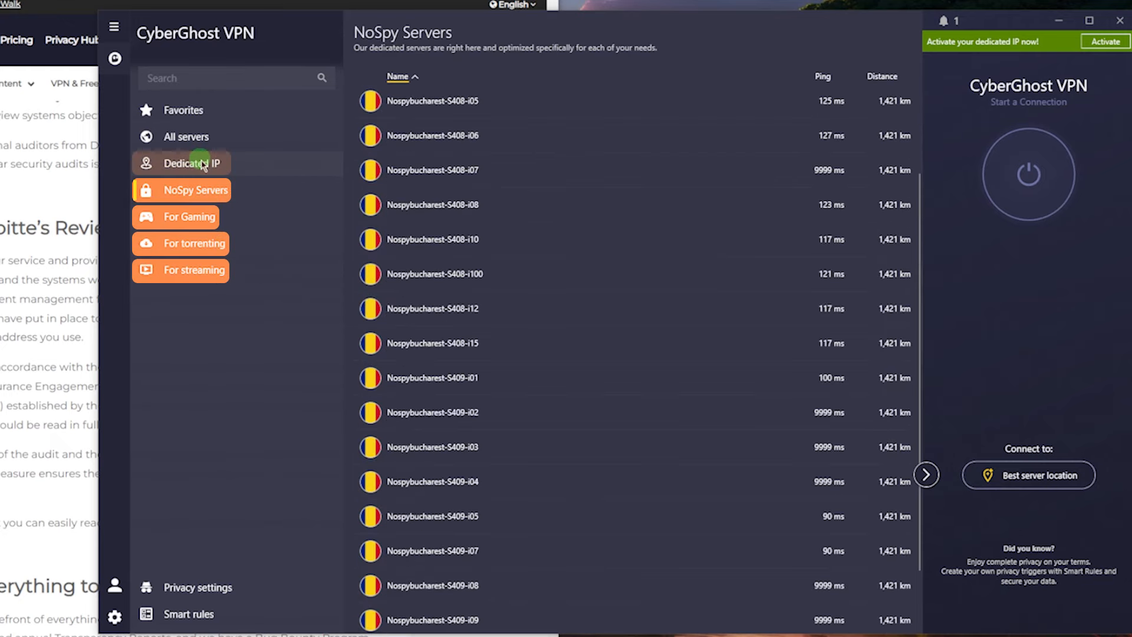
left_click(194, 163)
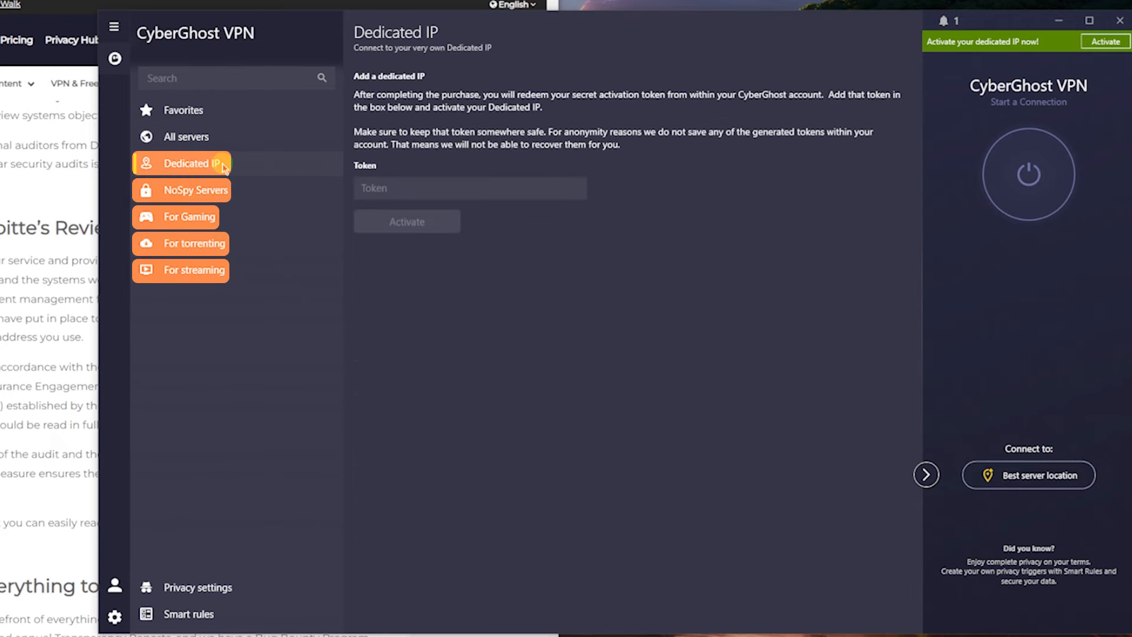
mouse_move(701, 355)
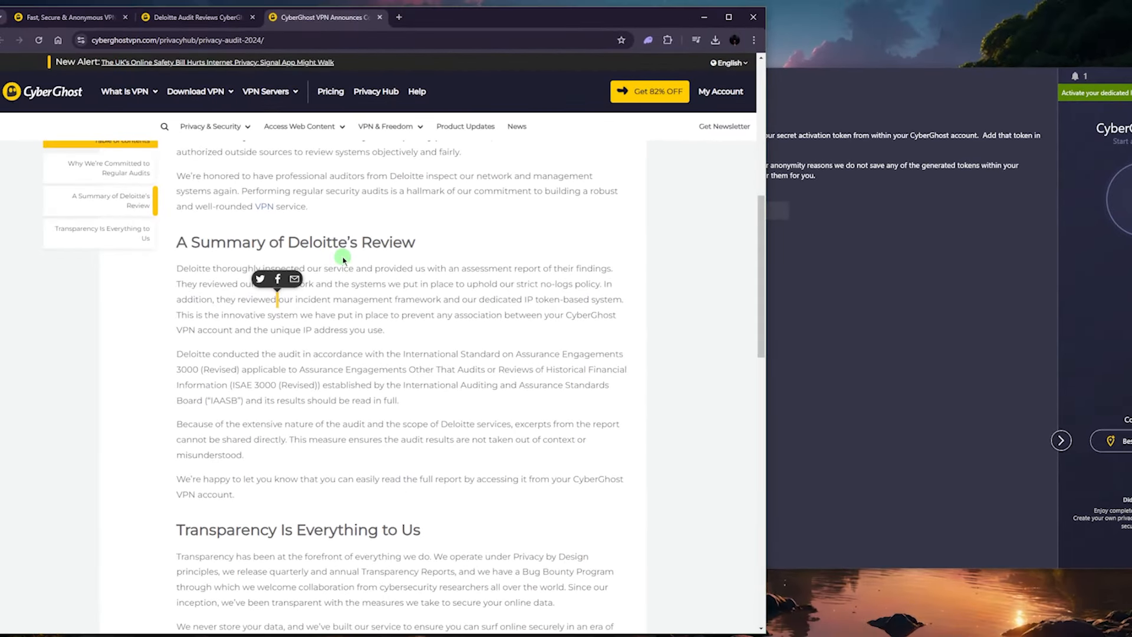
Read the 2024 Deloitte audit announcement and the earlier Deloitte audit article in Chrome
scroll("up", 3)
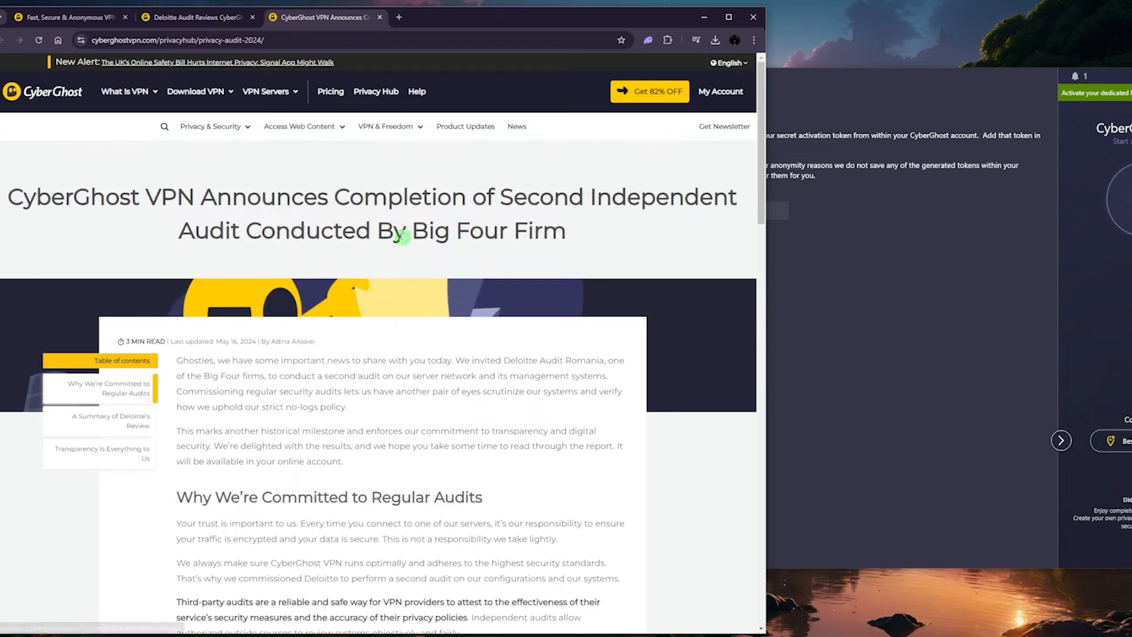
mouse_move(240, 176)
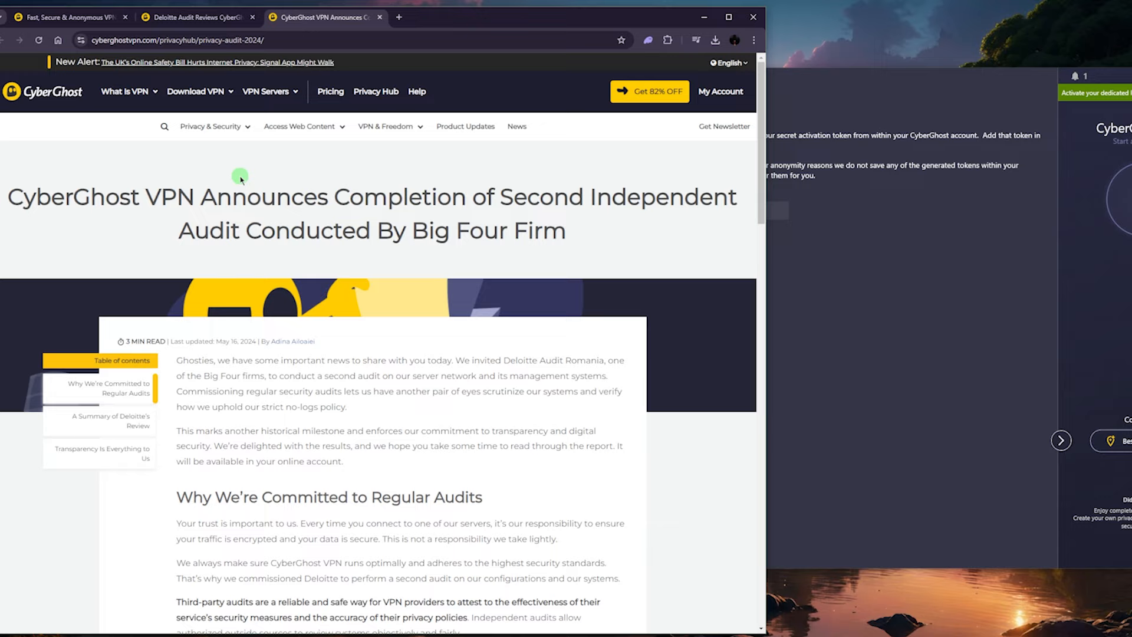
mouse_move(5, 121)
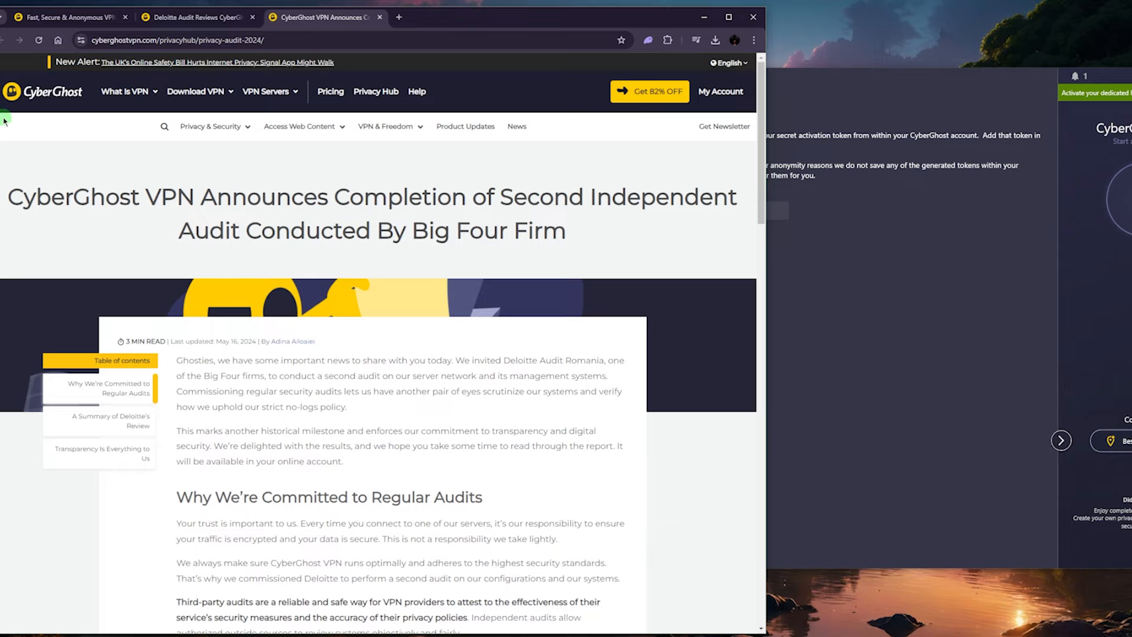
left_click(195, 16)
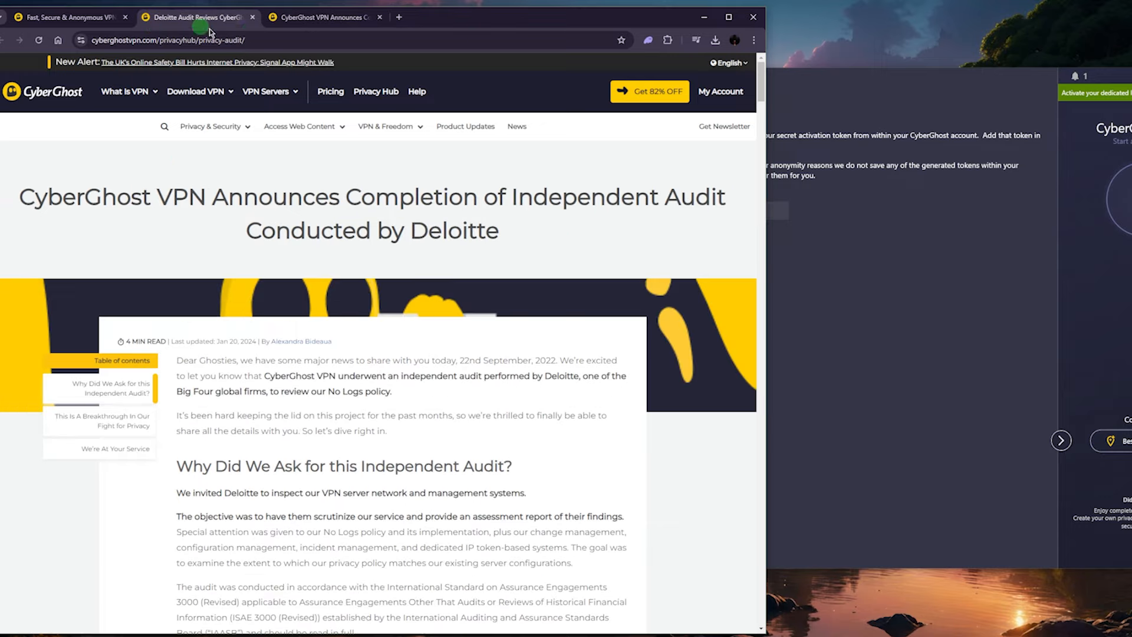
left_click(321, 17)
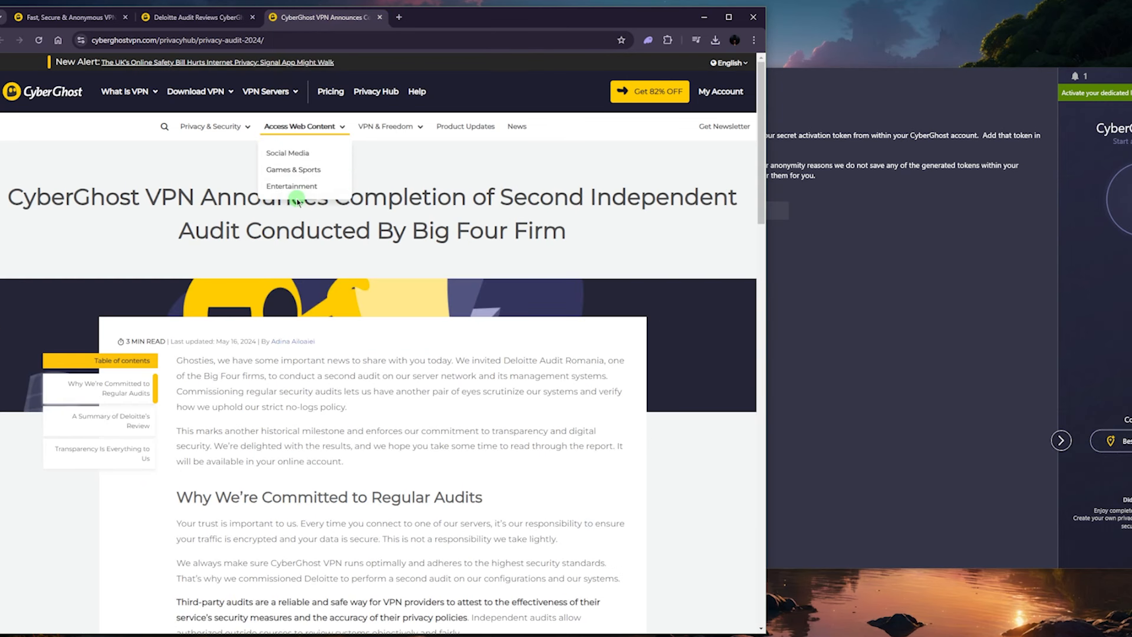
scroll("down", 3)
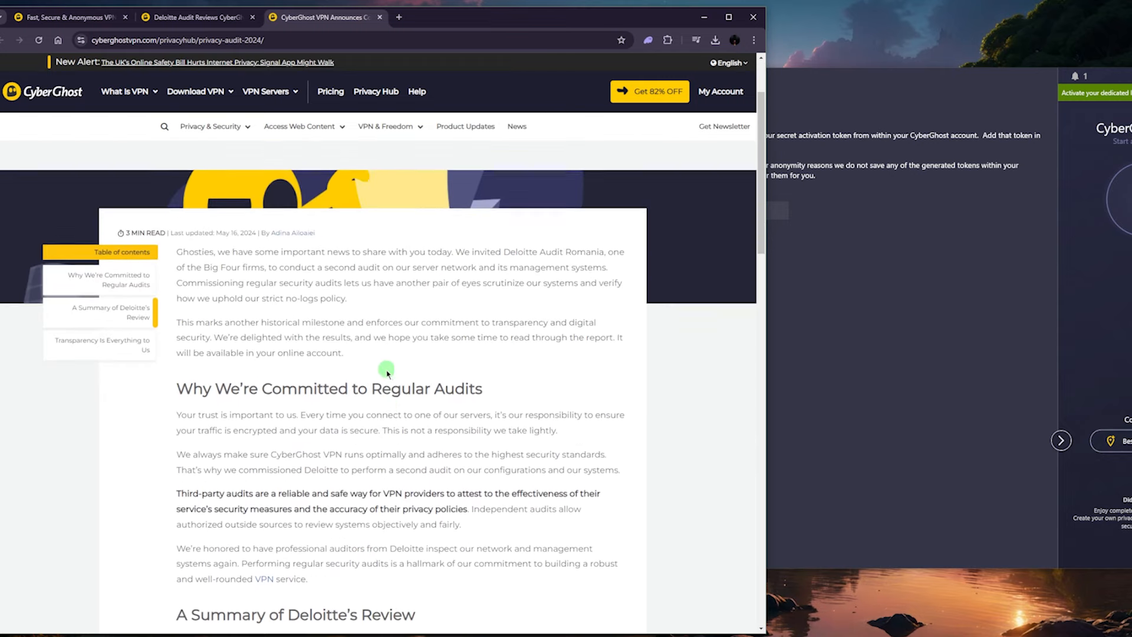
scroll("down", 3)
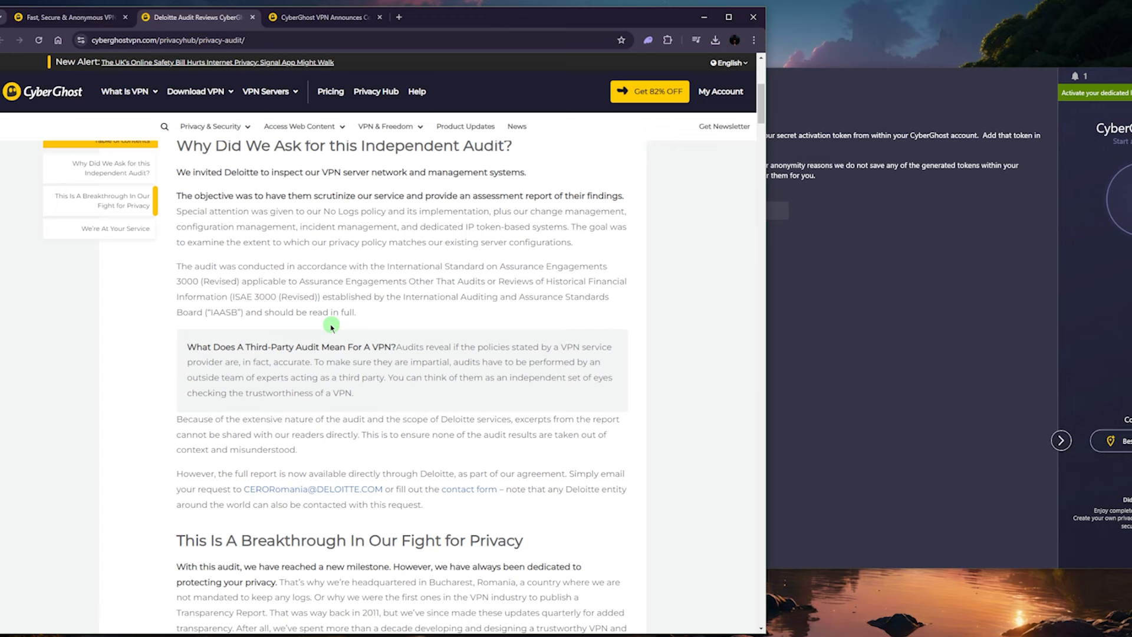
scroll("down", 3)
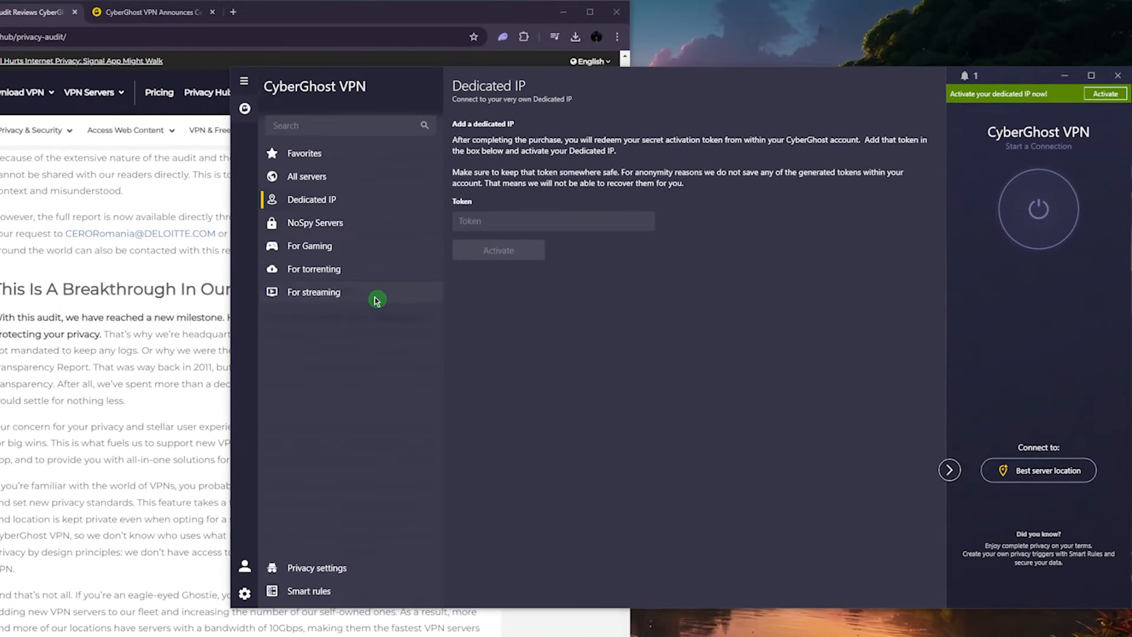
mouse_move(593, 260)
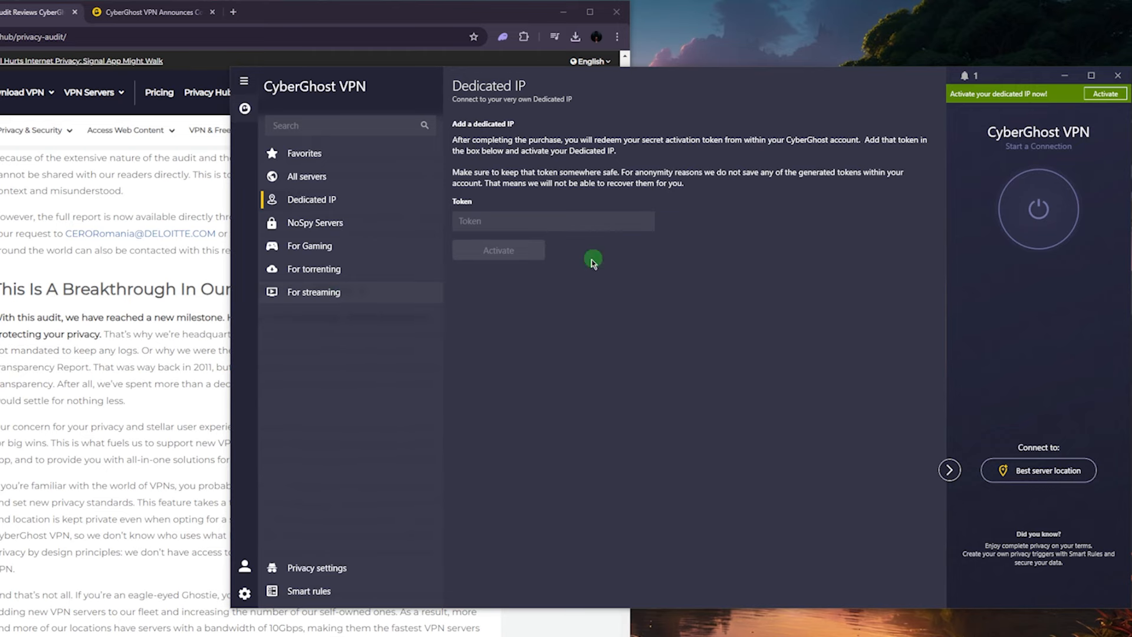
Show the streaming-optimised servers, each country naming the service it unblocks
left_click(313, 292)
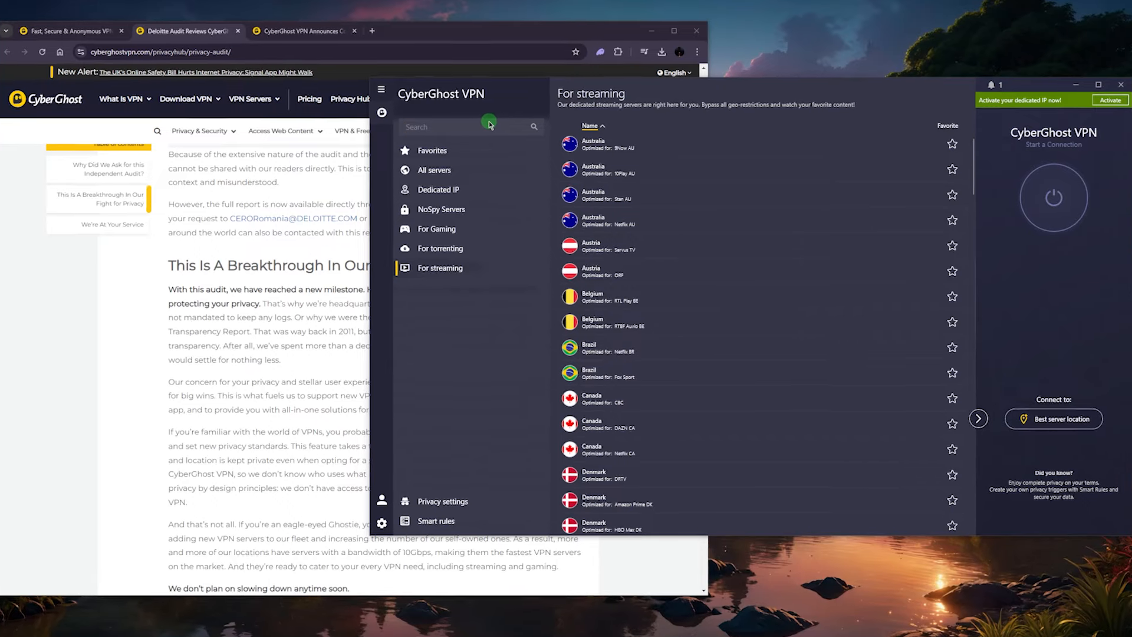
type("hu")
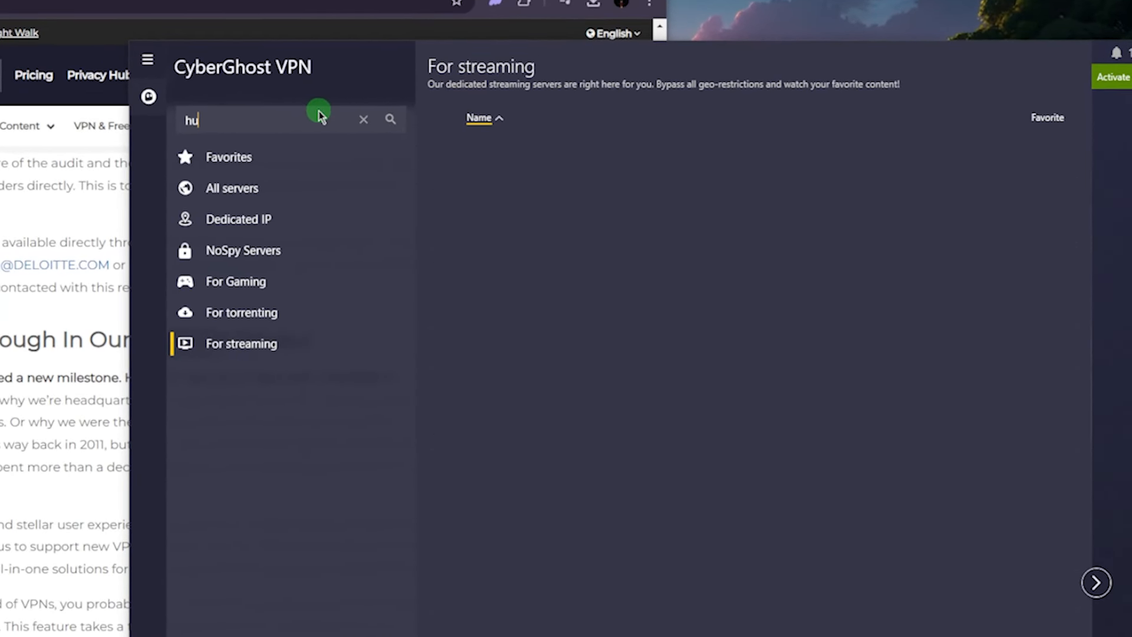
type("lu")
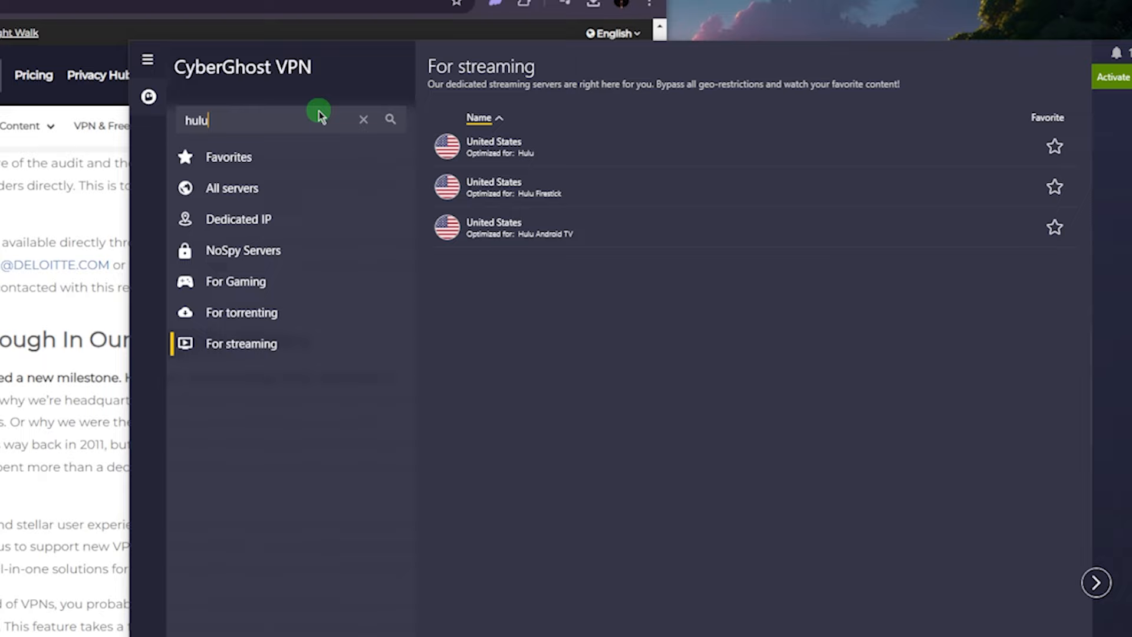
mouse_move(521, 227)
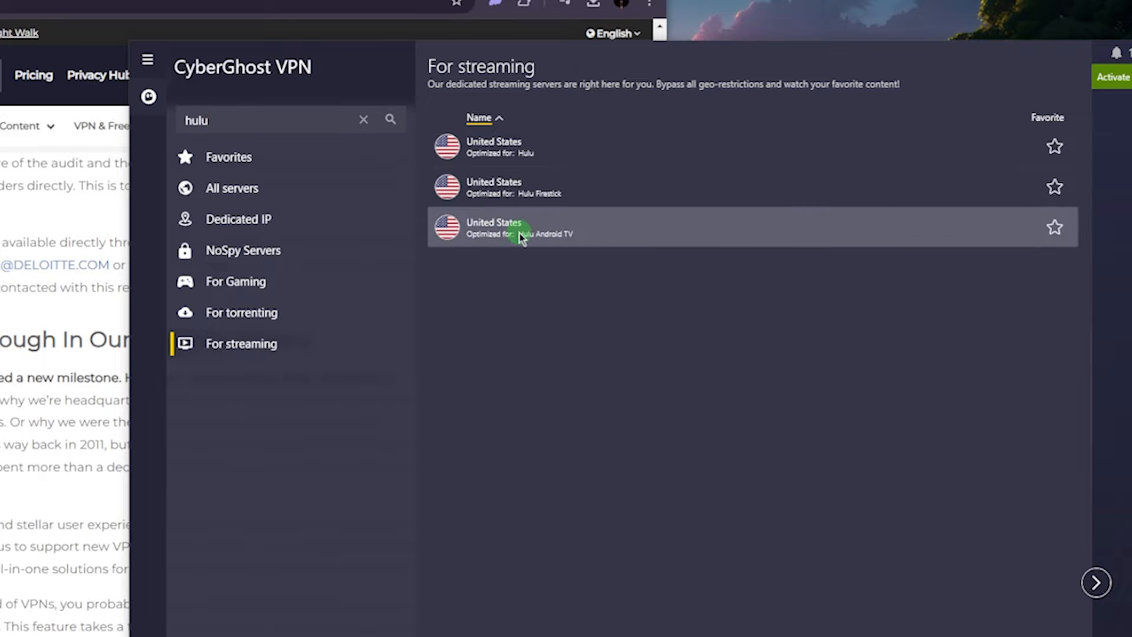
mouse_move(333, 118)
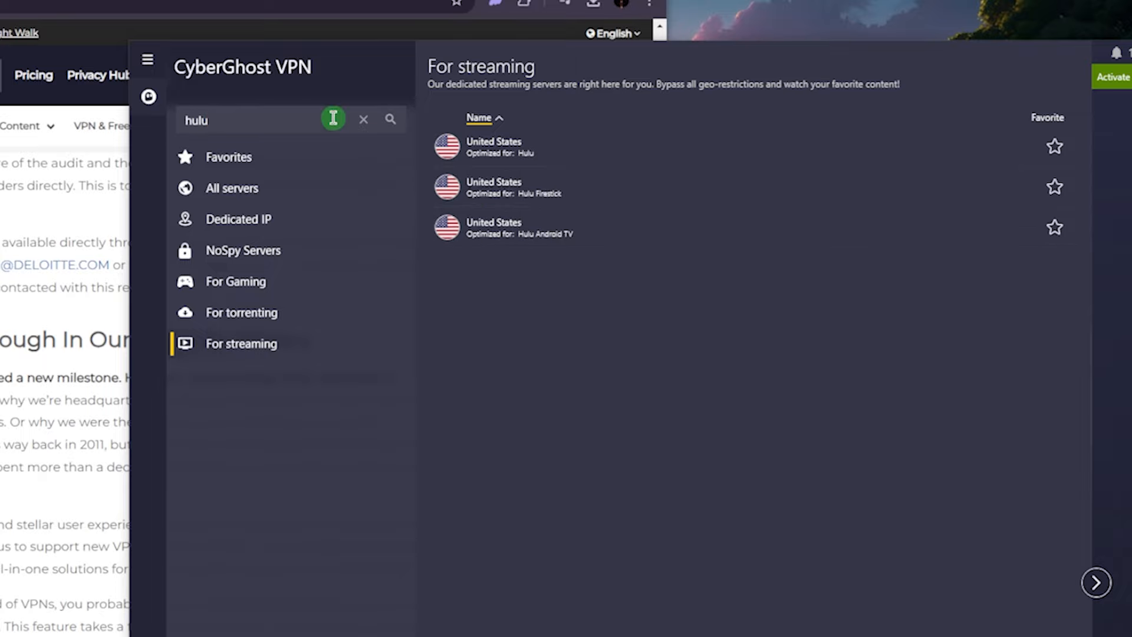
left_click(363, 119)
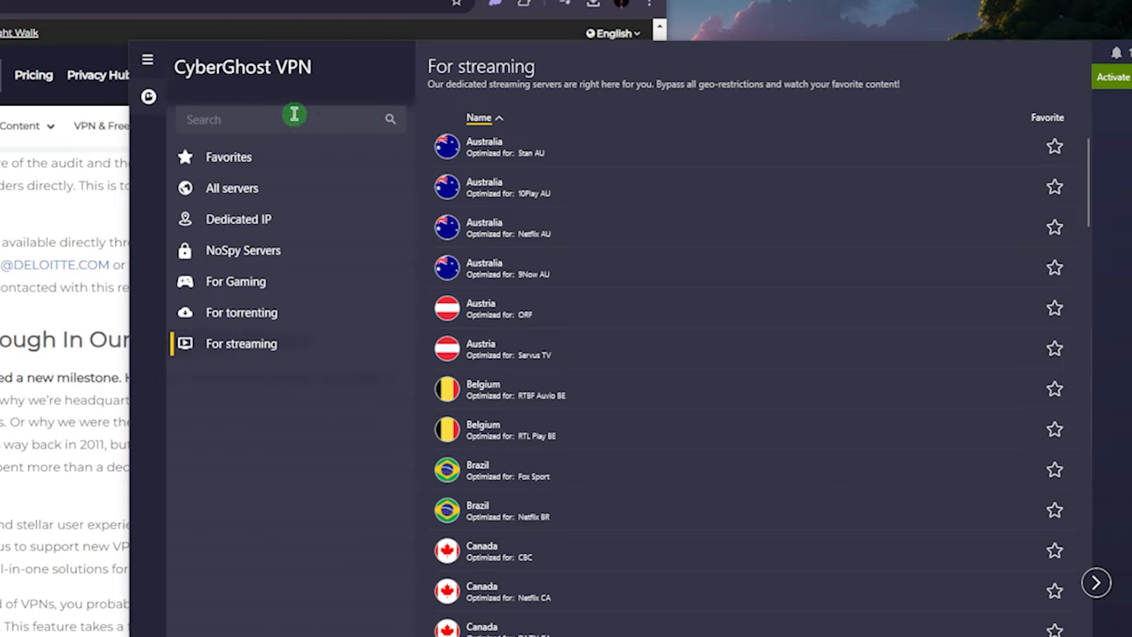
type("prime")
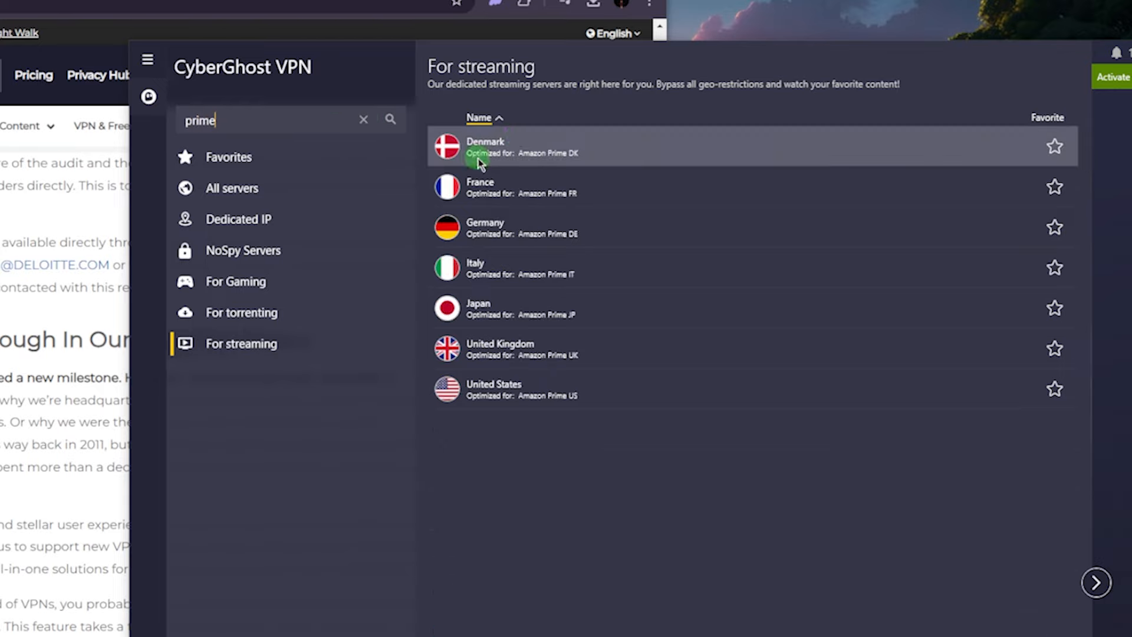
mouse_move(586, 240)
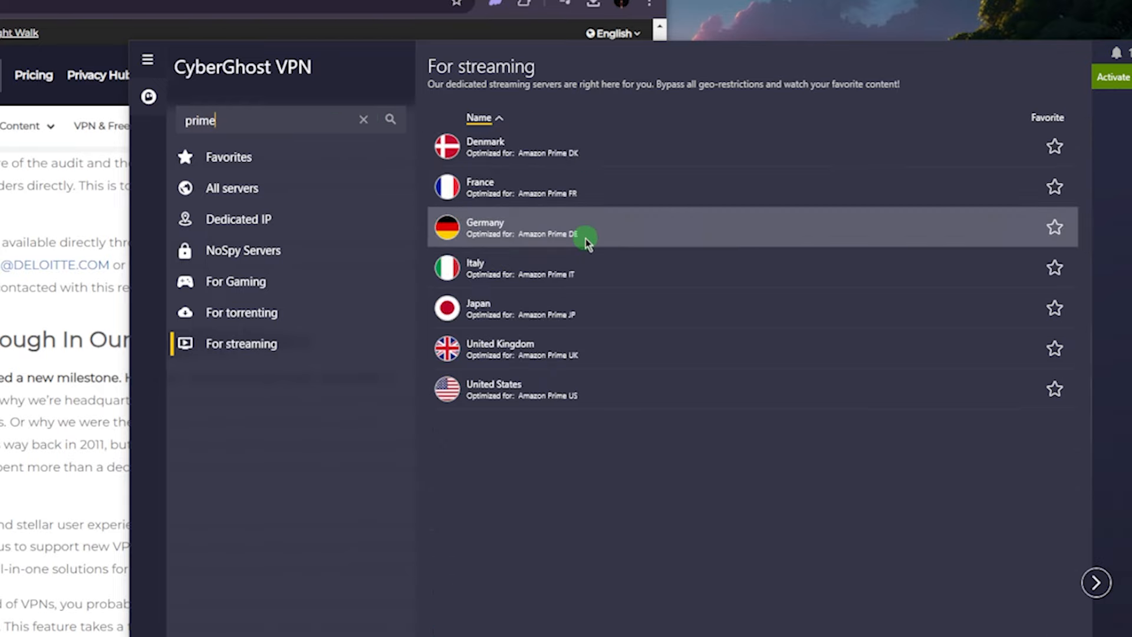
left_click(363, 119)
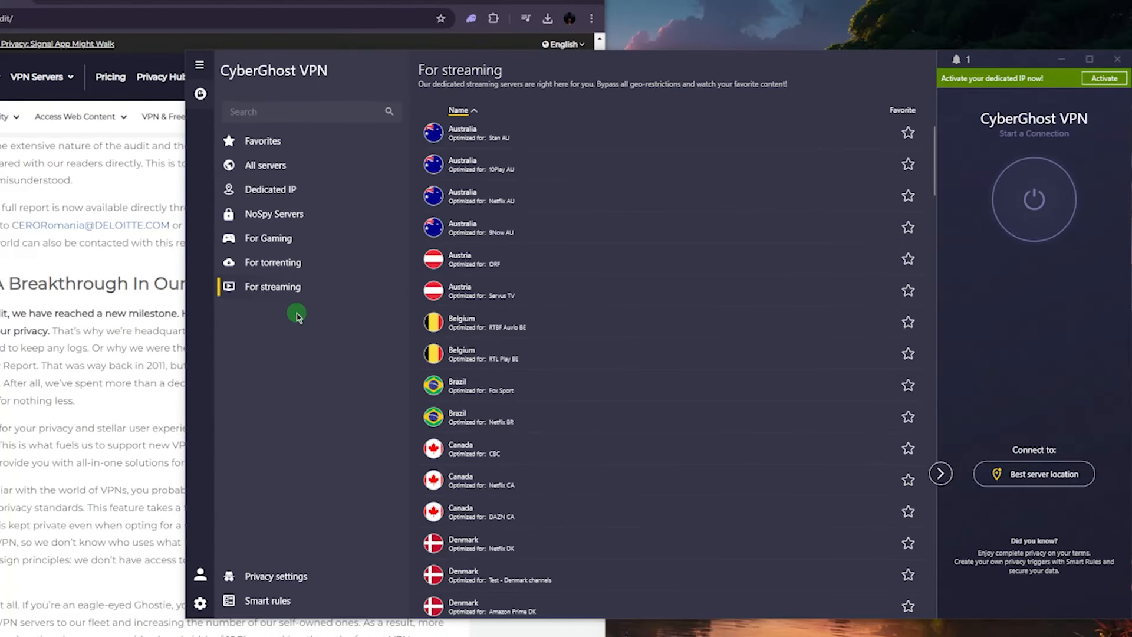
mouse_move(276, 210)
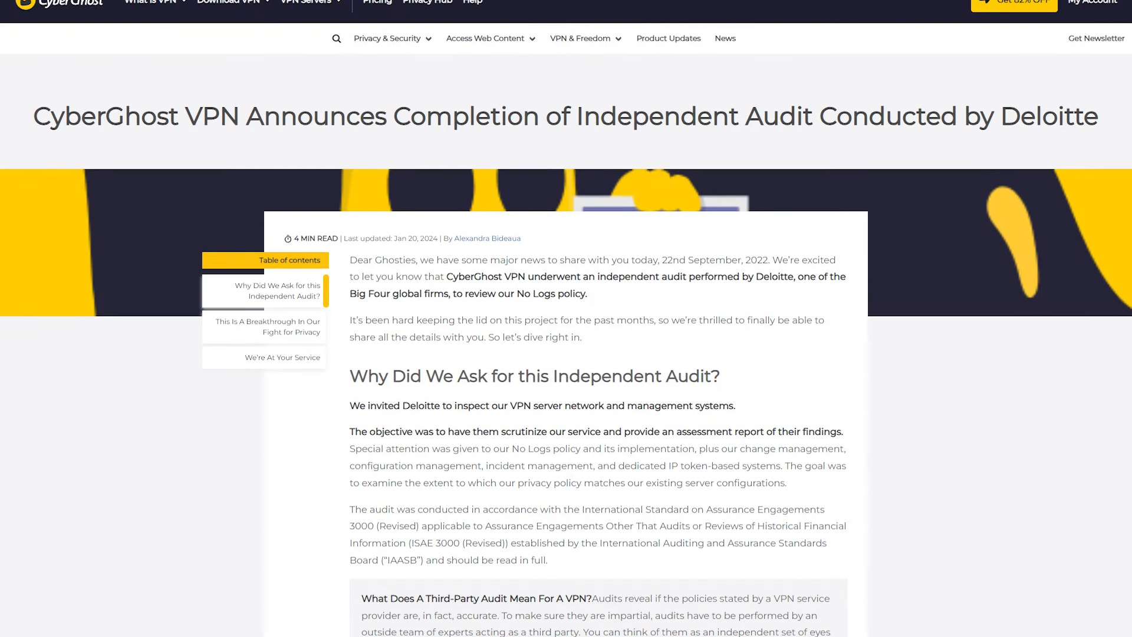
Scroll through the Deloitte audit article and the What Is a No Logs VPN explainer
scroll("down", 3)
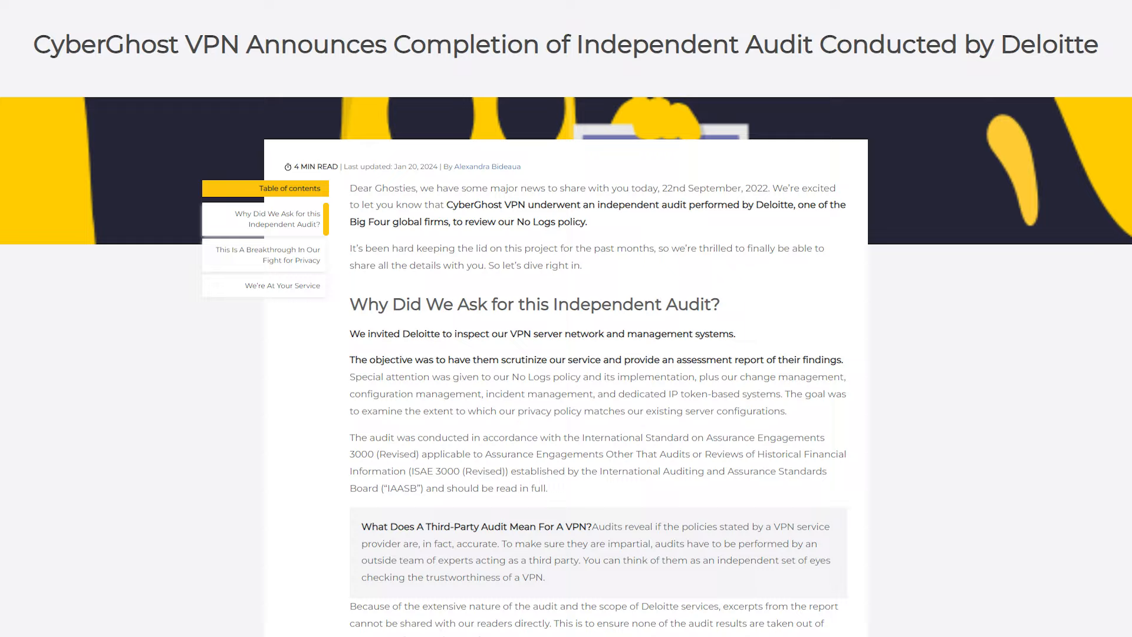
scroll("down", 3)
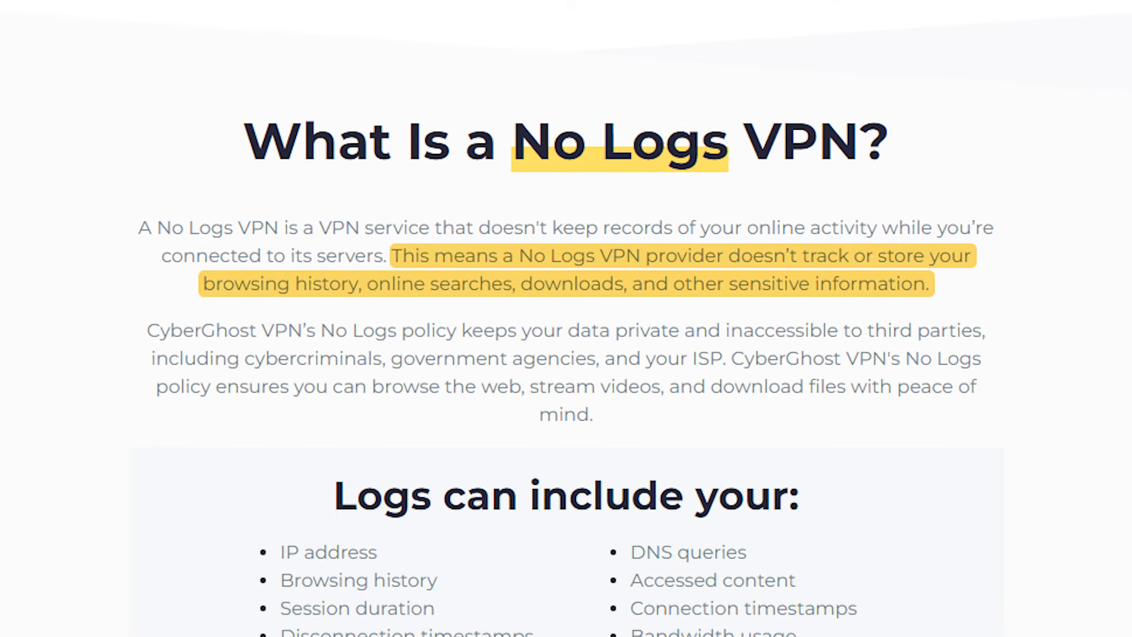
scroll("down", 3)
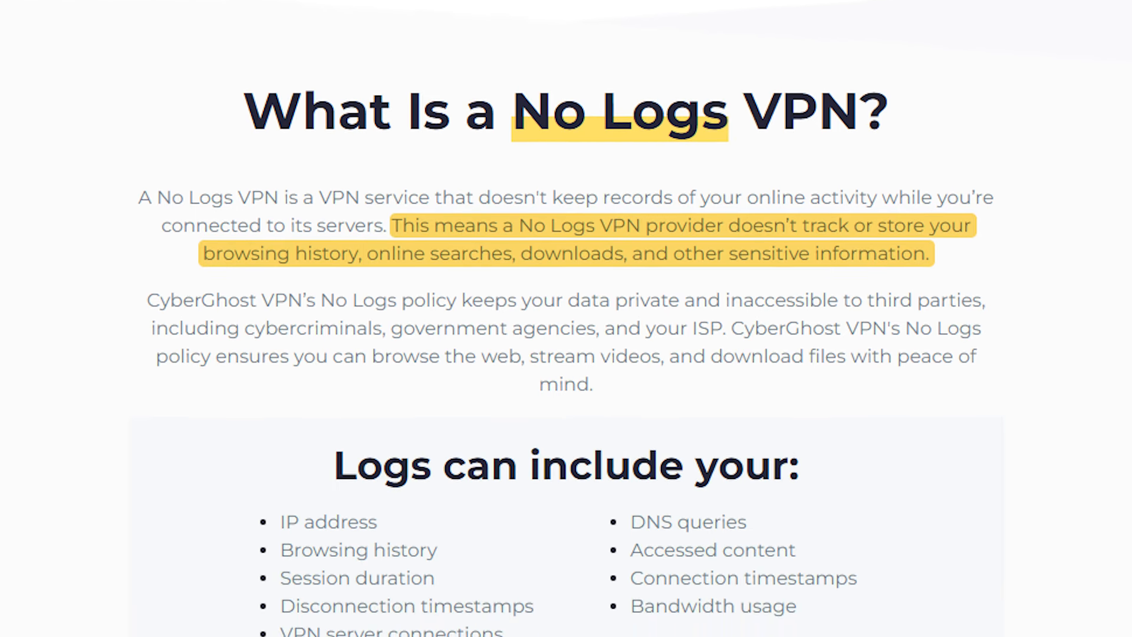
scroll("up", 3)
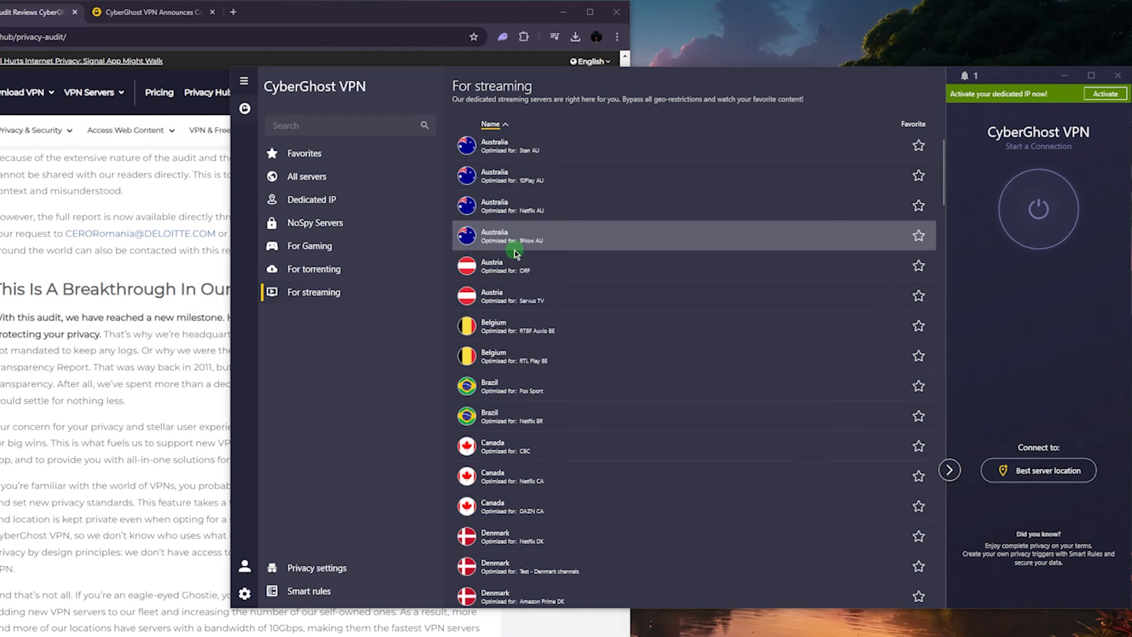
mouse_move(322, 406)
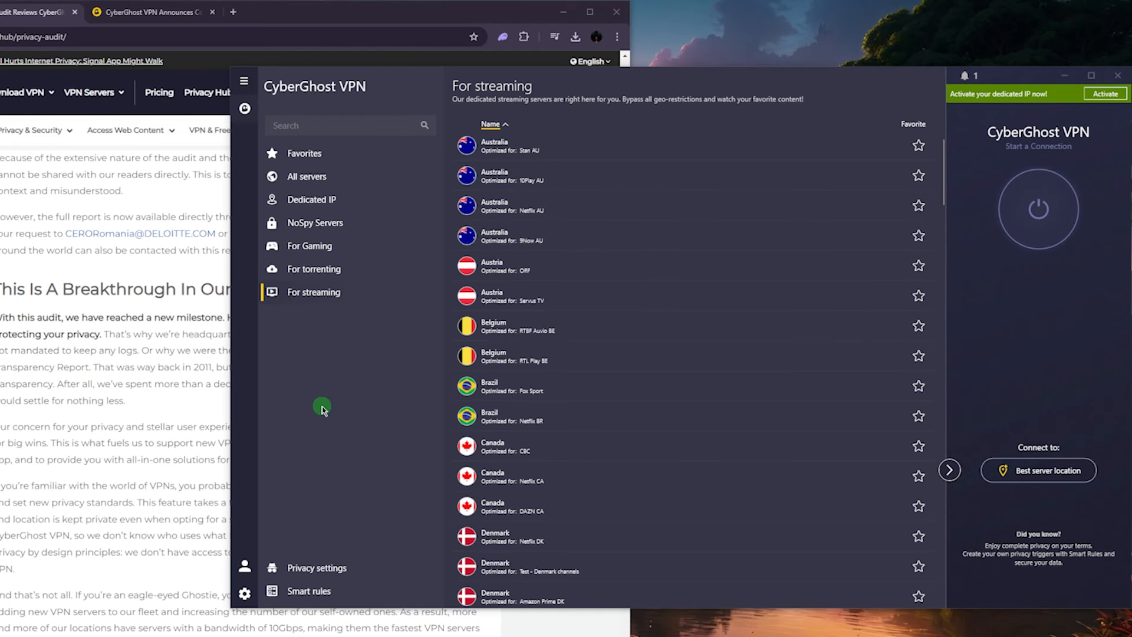
mouse_move(325, 567)
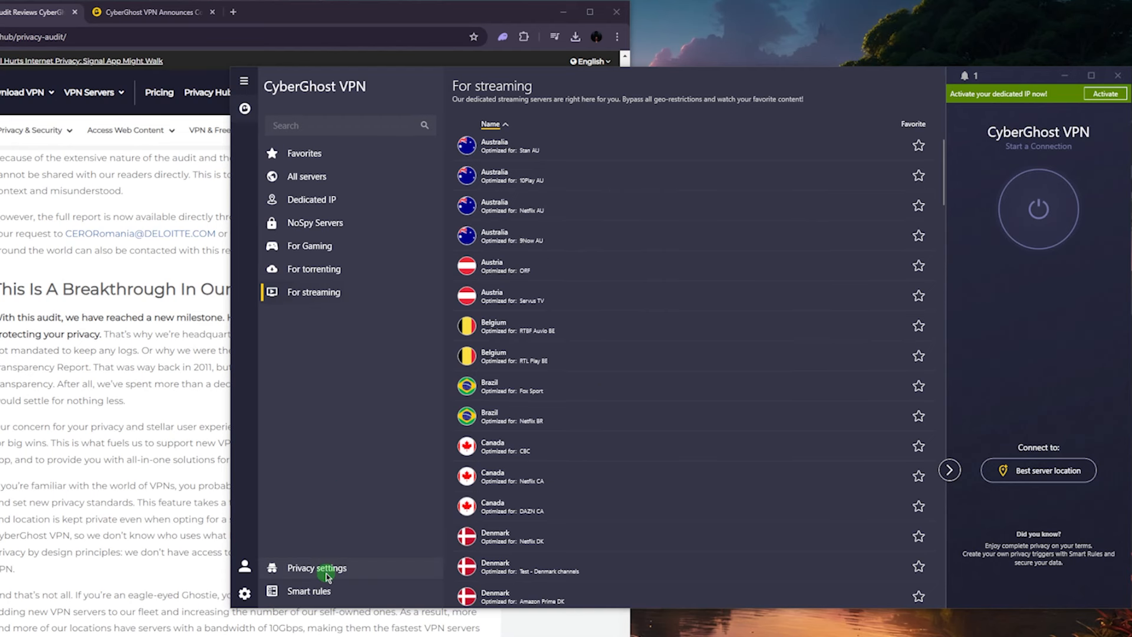
Show privacy settings with content blocking and DNS leak protection on, then the Smart Rules launch options
left_click(316, 568)
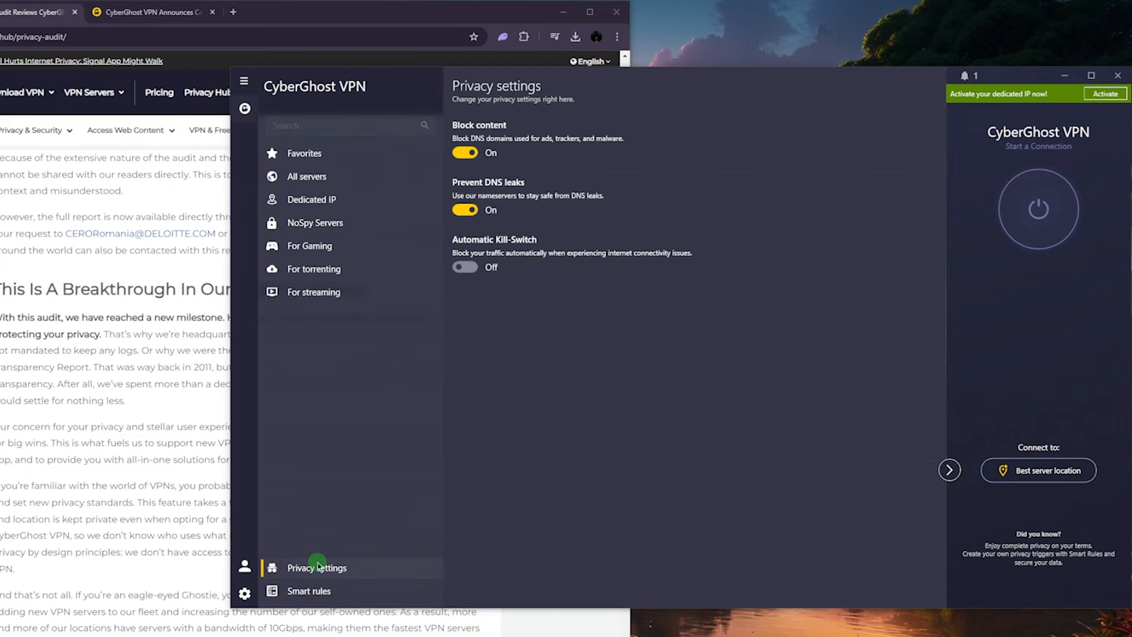
left_click(309, 591)
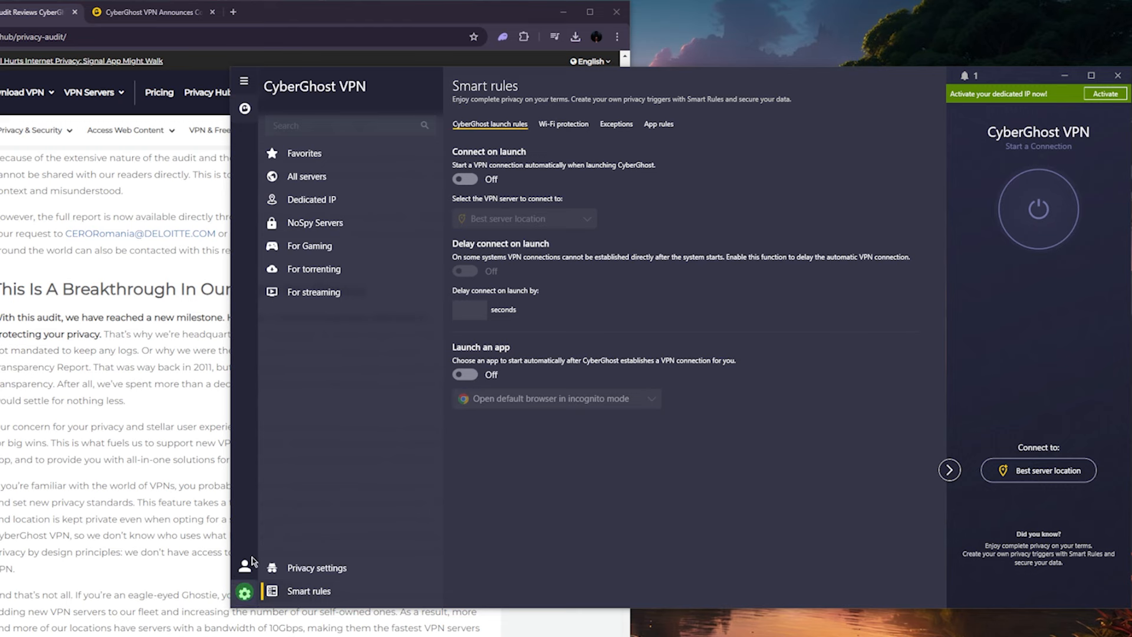
Choose WireGuard as the VPN protocol and list the available protocol choices again
left_click(246, 592)
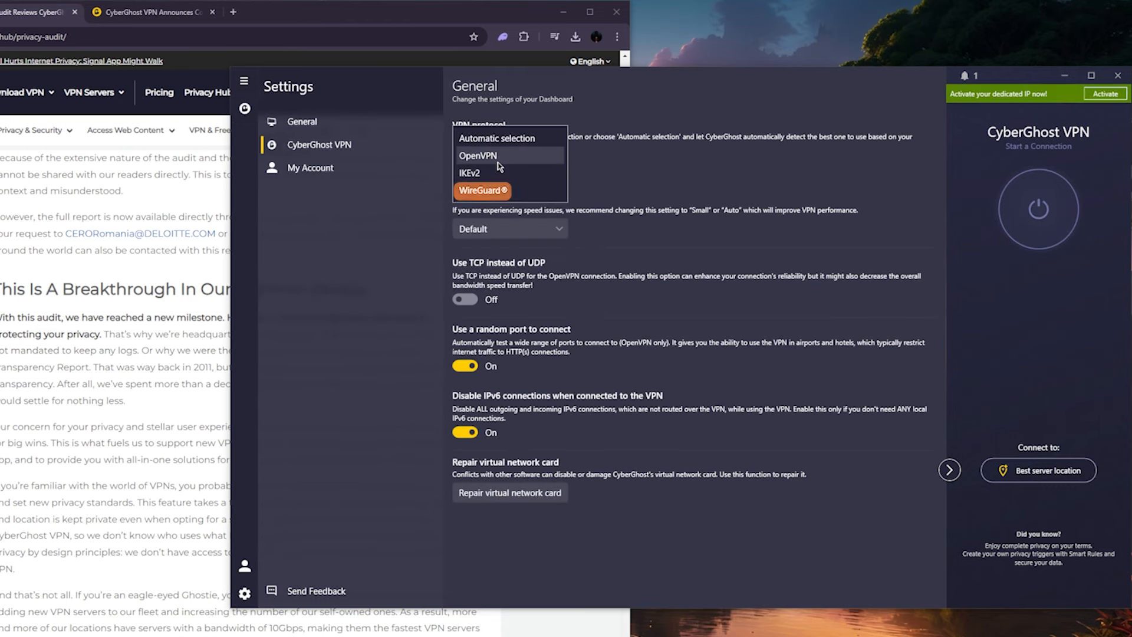
mouse_move(481, 191)
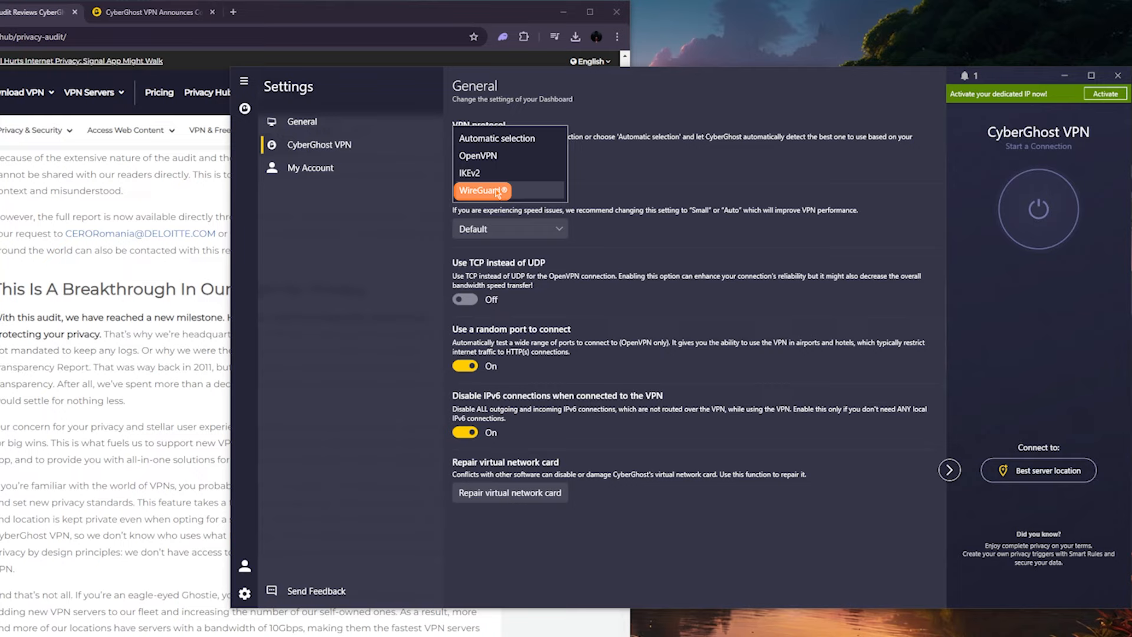
left_click(483, 191)
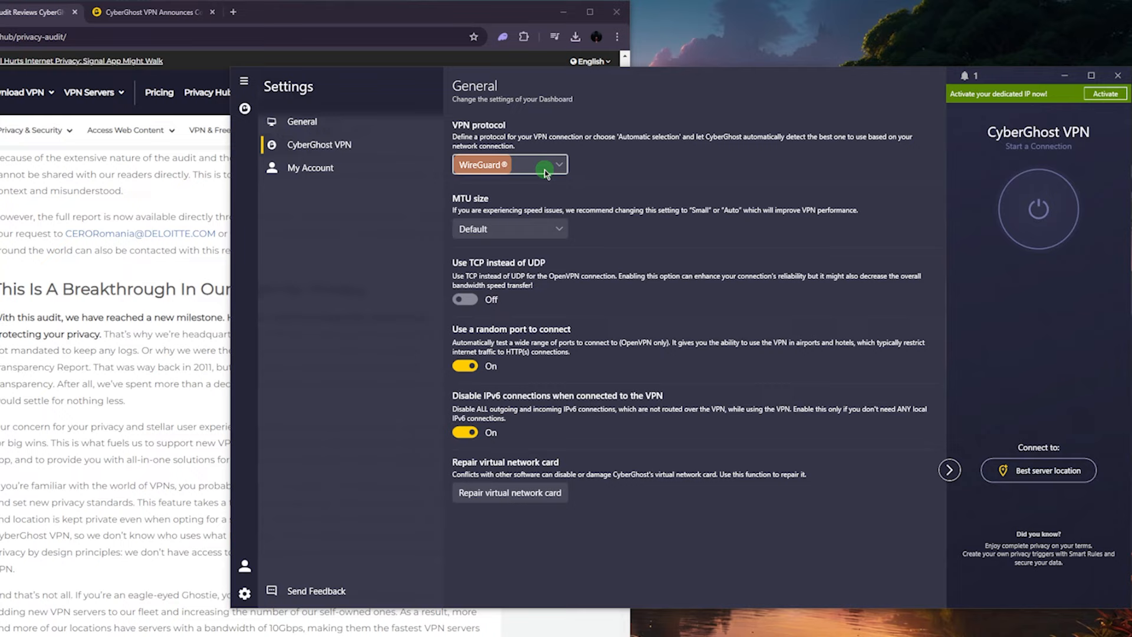
mouse_move(1001, 345)
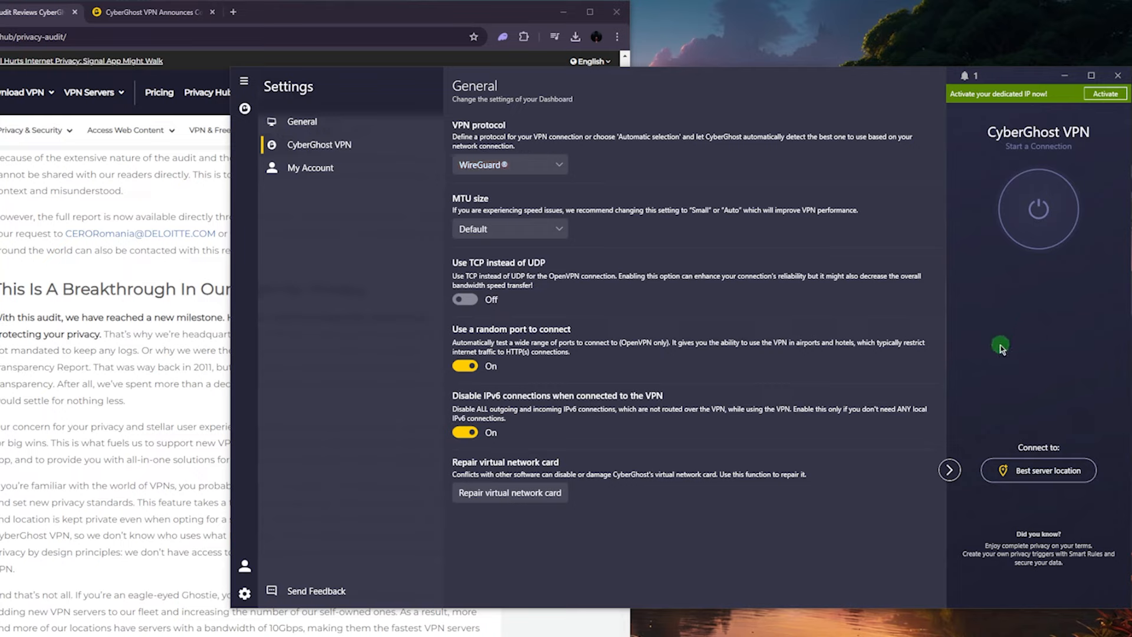
mouse_move(1004, 368)
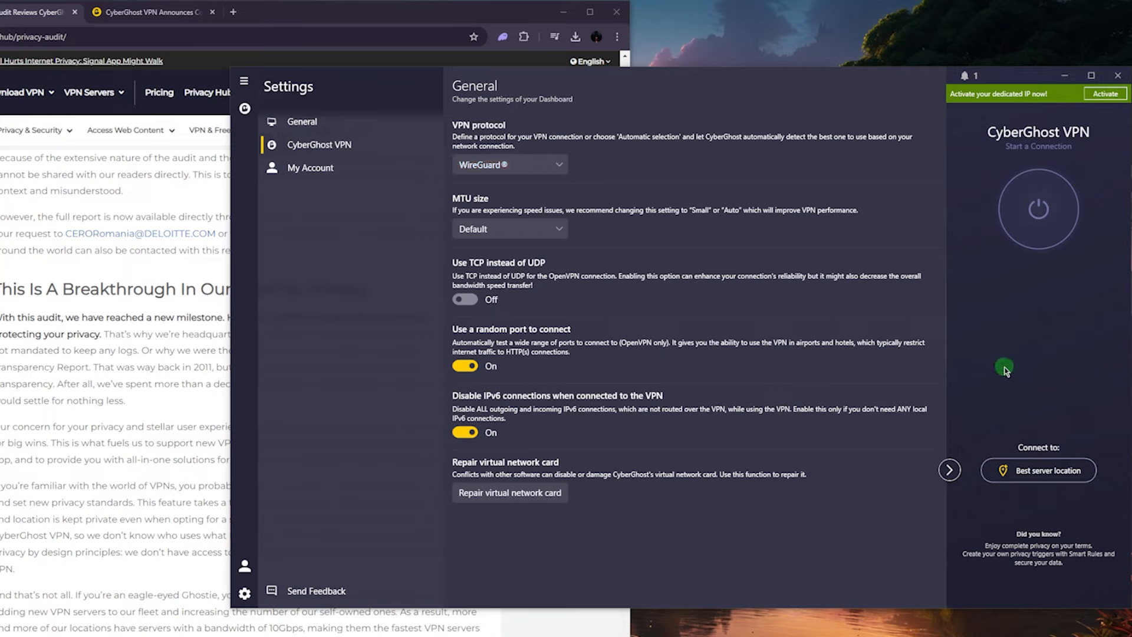
mouse_move(1025, 350)
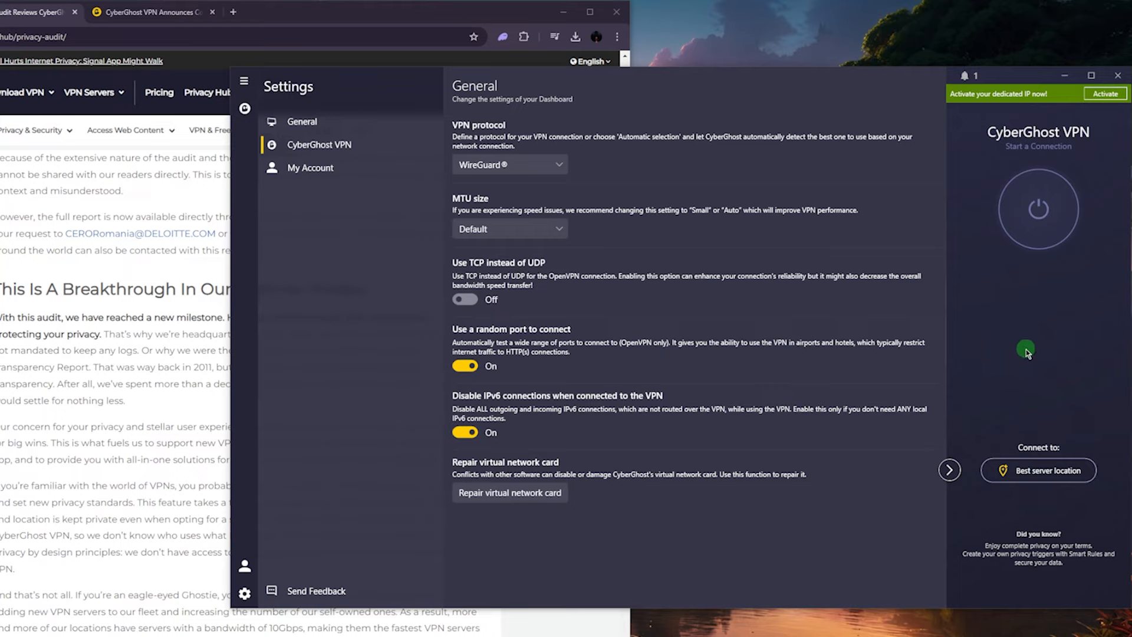
mouse_move(982, 342)
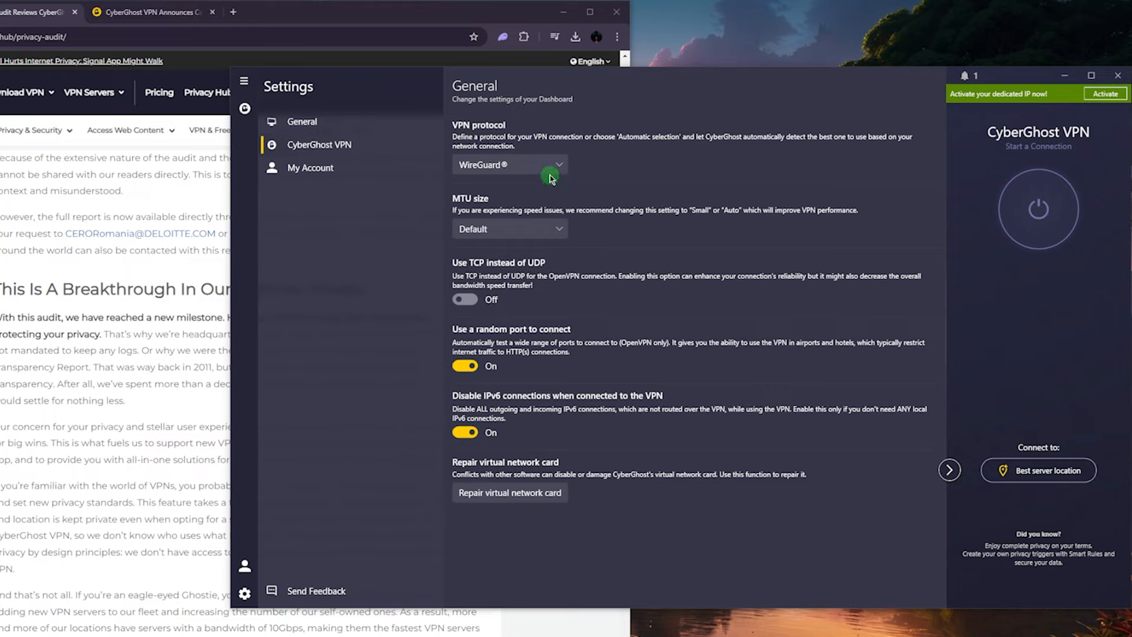
left_click(509, 165)
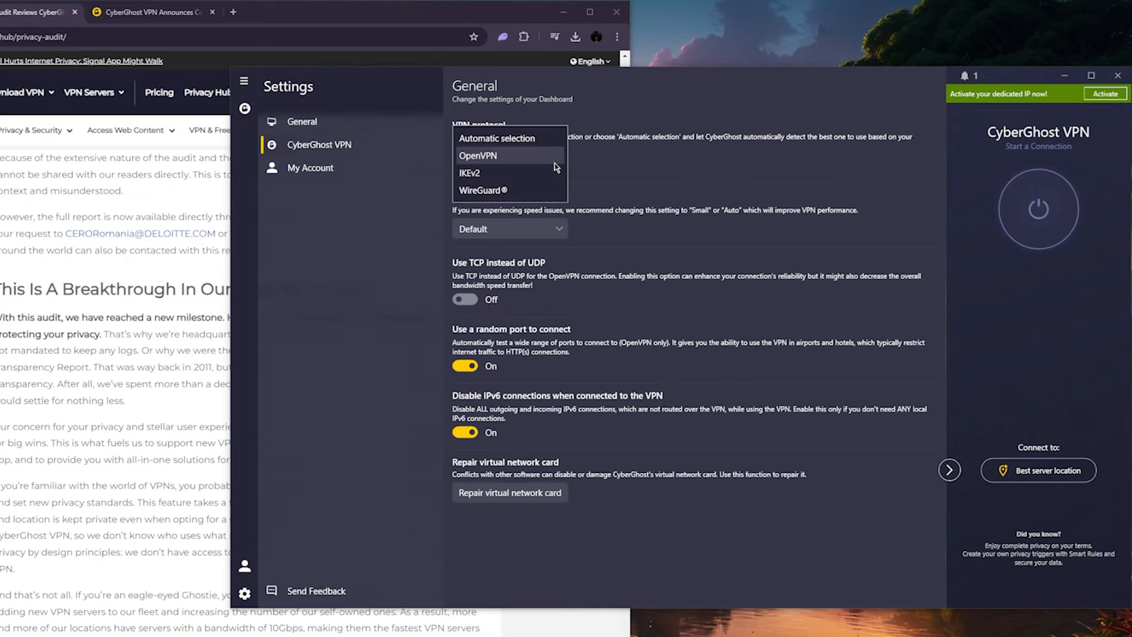
mouse_move(501, 137)
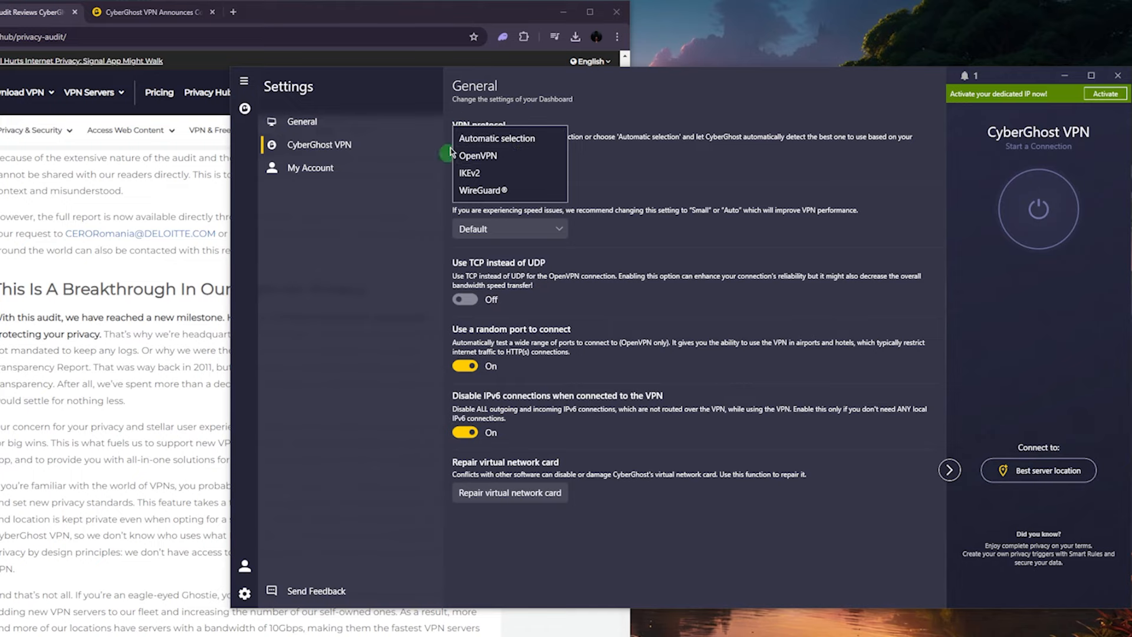
mouse_move(595, 150)
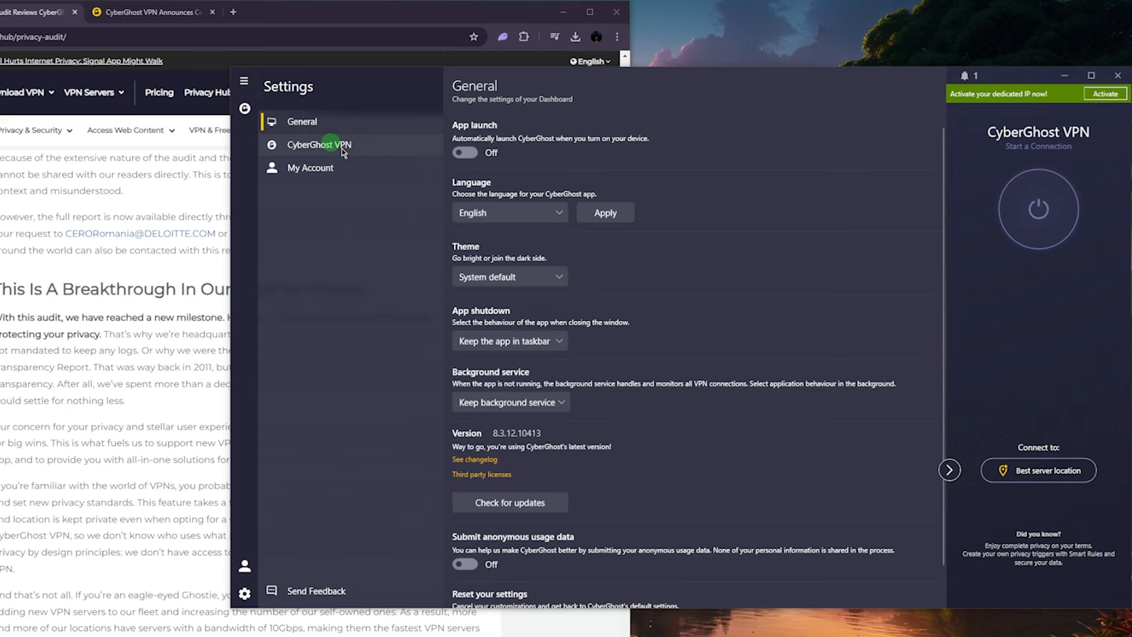
mouse_move(245, 593)
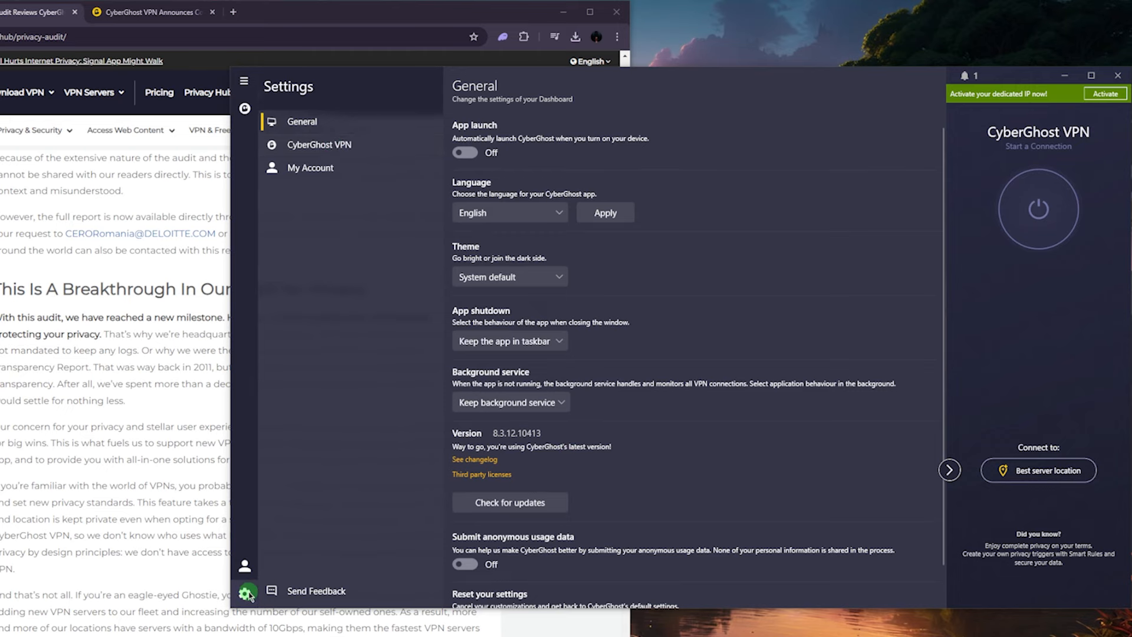
mouse_move(244, 112)
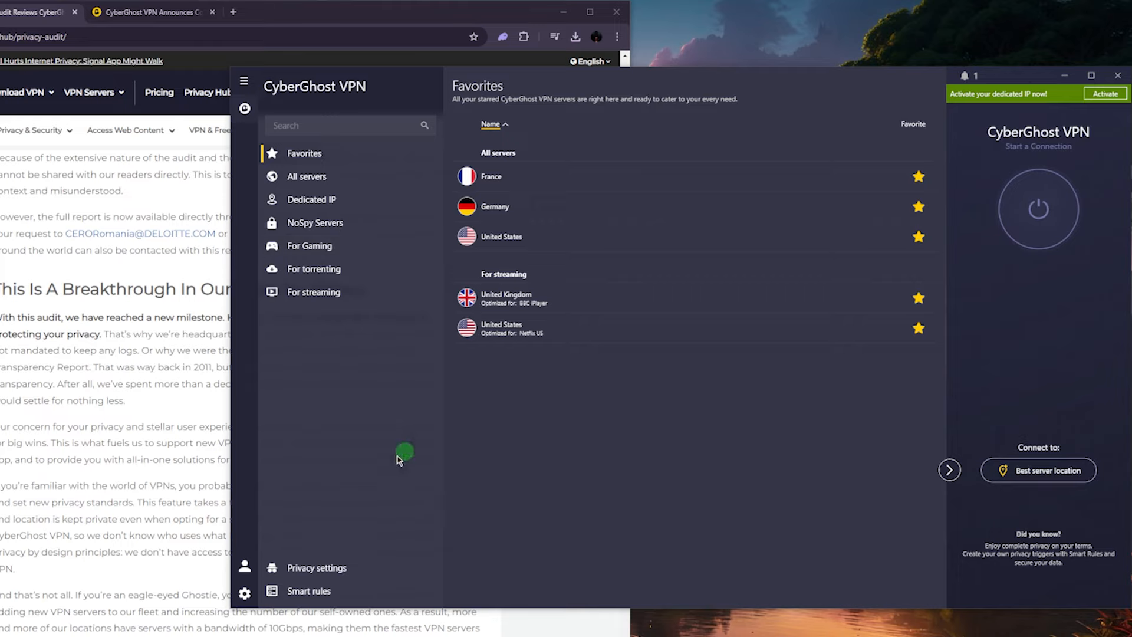
mouse_move(303, 526)
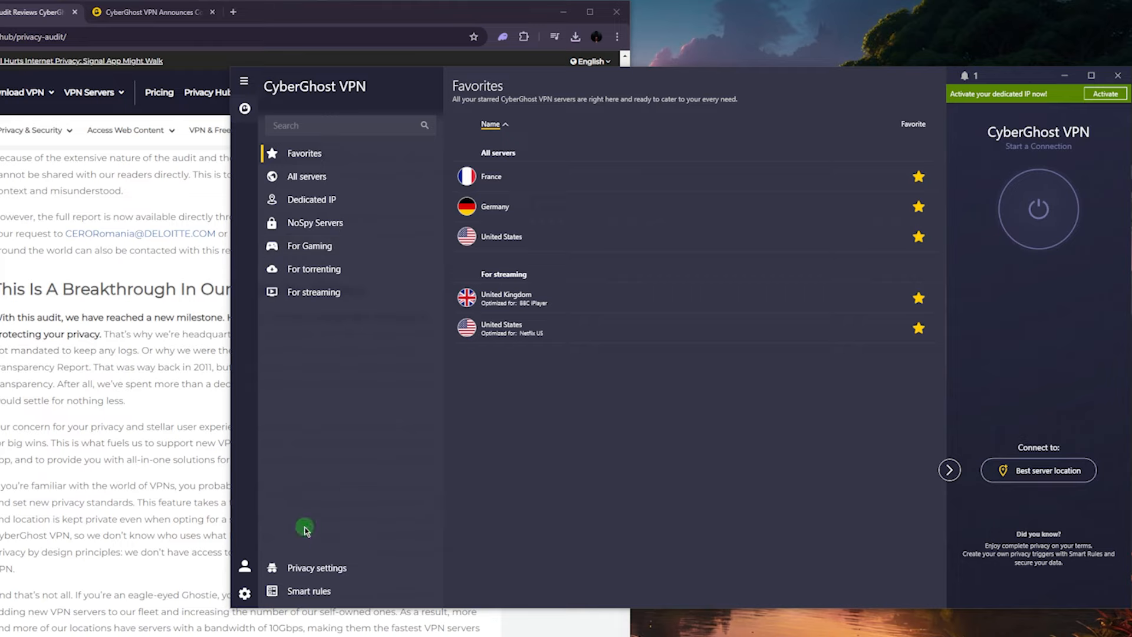
mouse_move(325, 526)
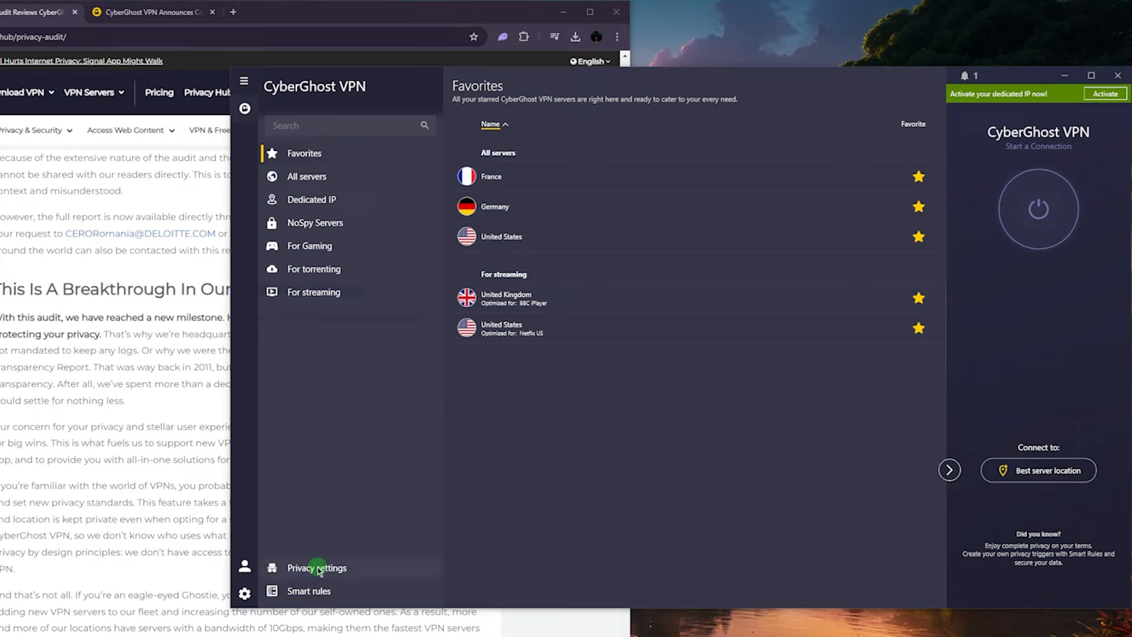
mouse_move(355, 525)
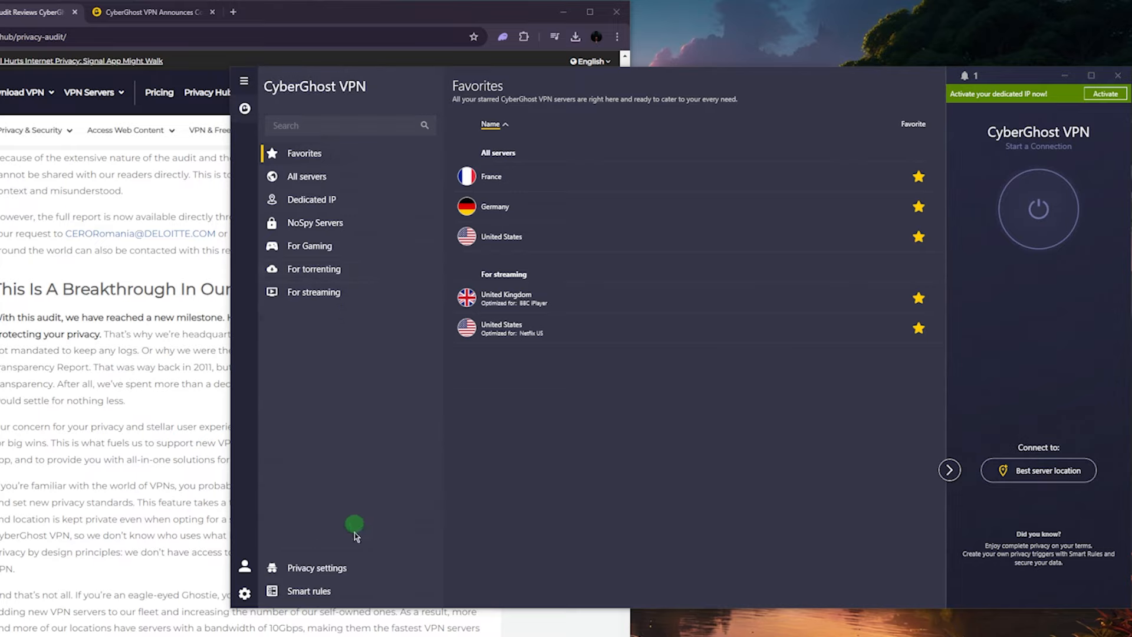
Go through privacy settings to the Smart Rules Exceptions list where netflix.com is active, then bring up ExpressVPN
left_click(316, 568)
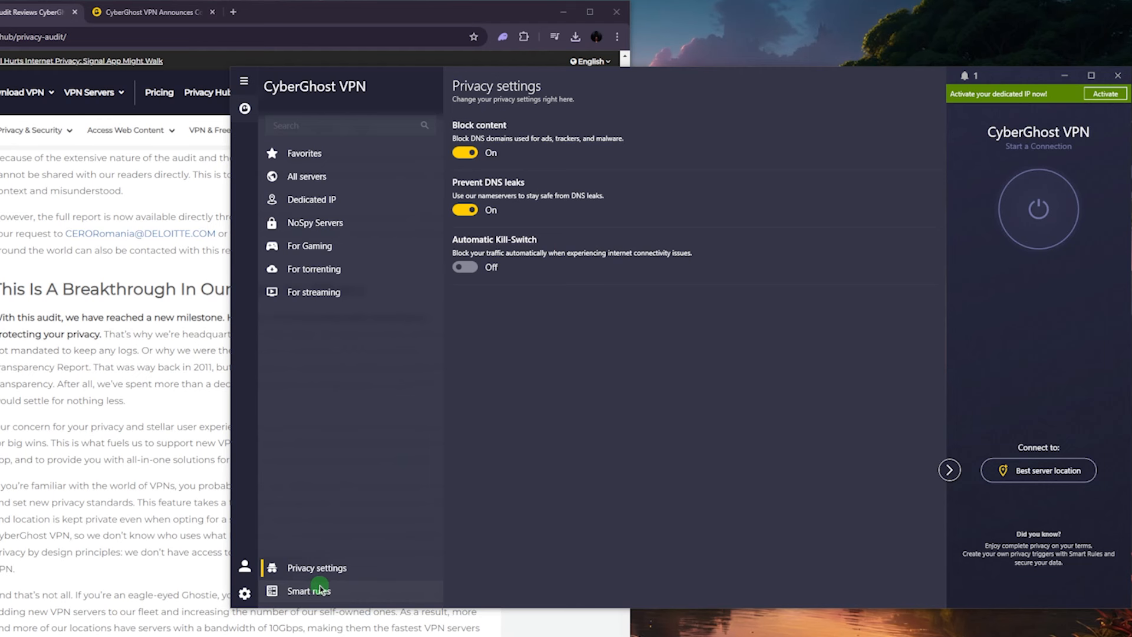
left_click(308, 591)
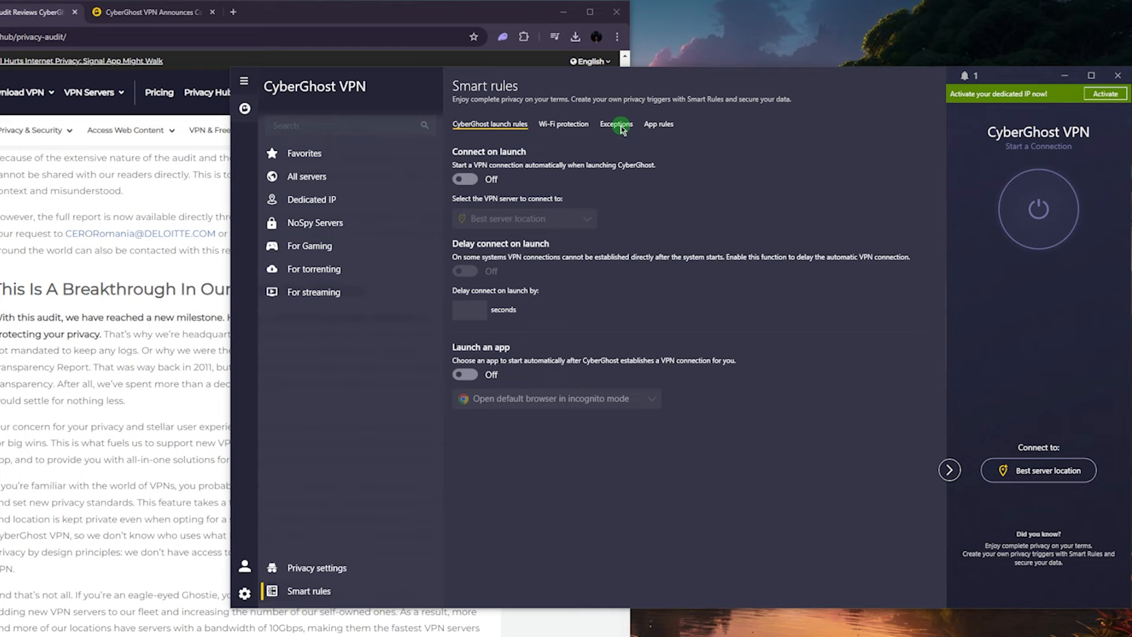
left_click(616, 124)
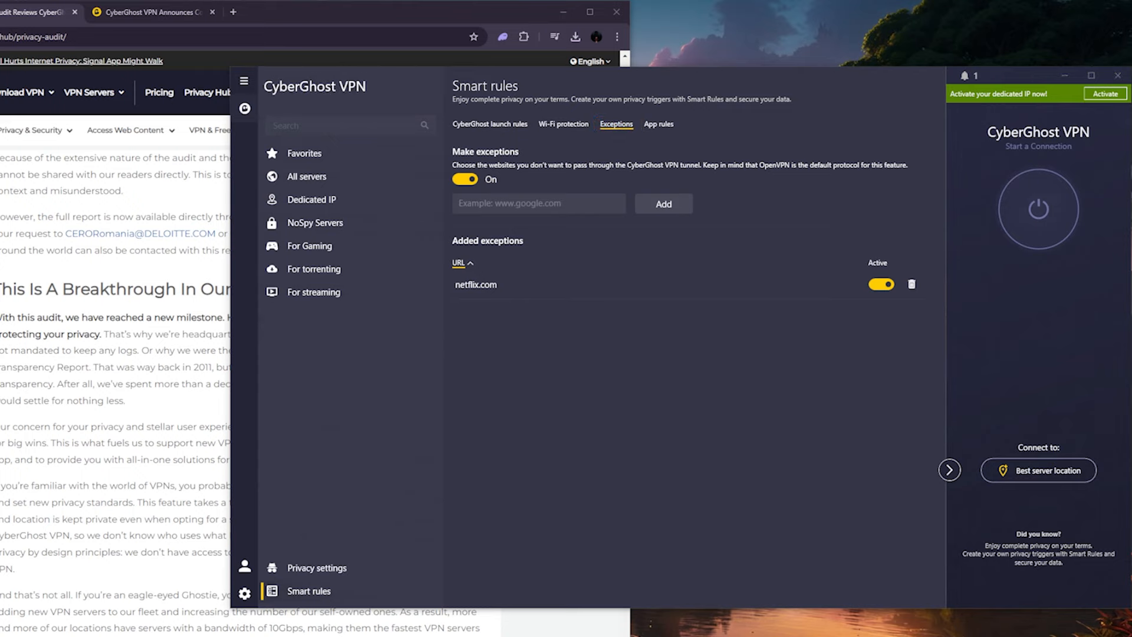
left_click(355, 174)
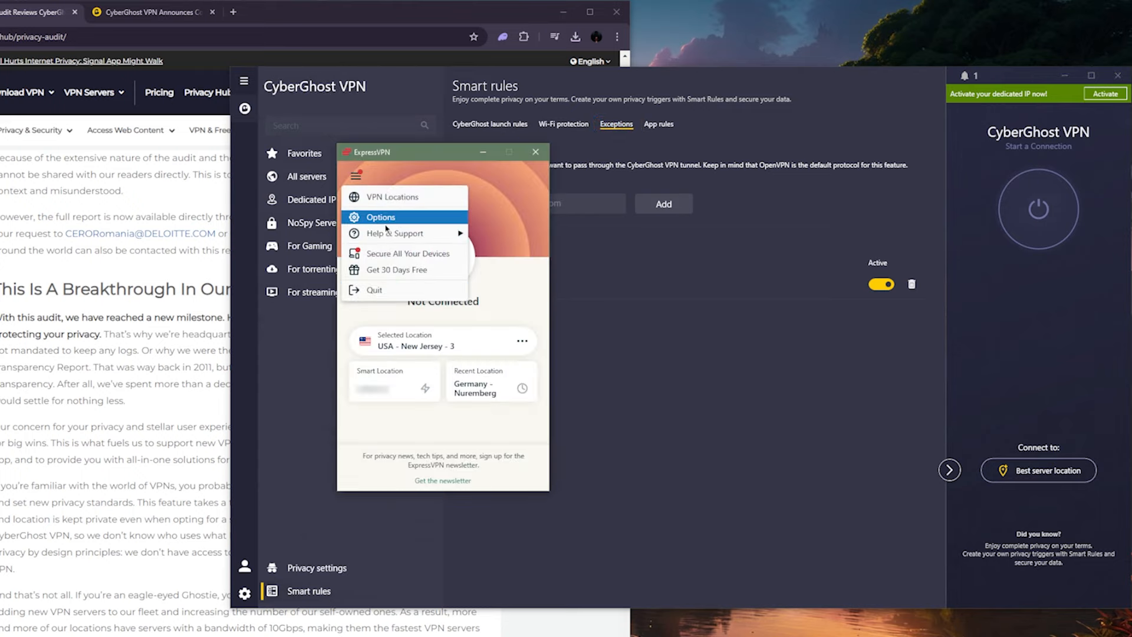
Set ExpressVPN split tunneling to only allow selected apps, ticking Google Chrome and qBittorrent
left_click(381, 217)
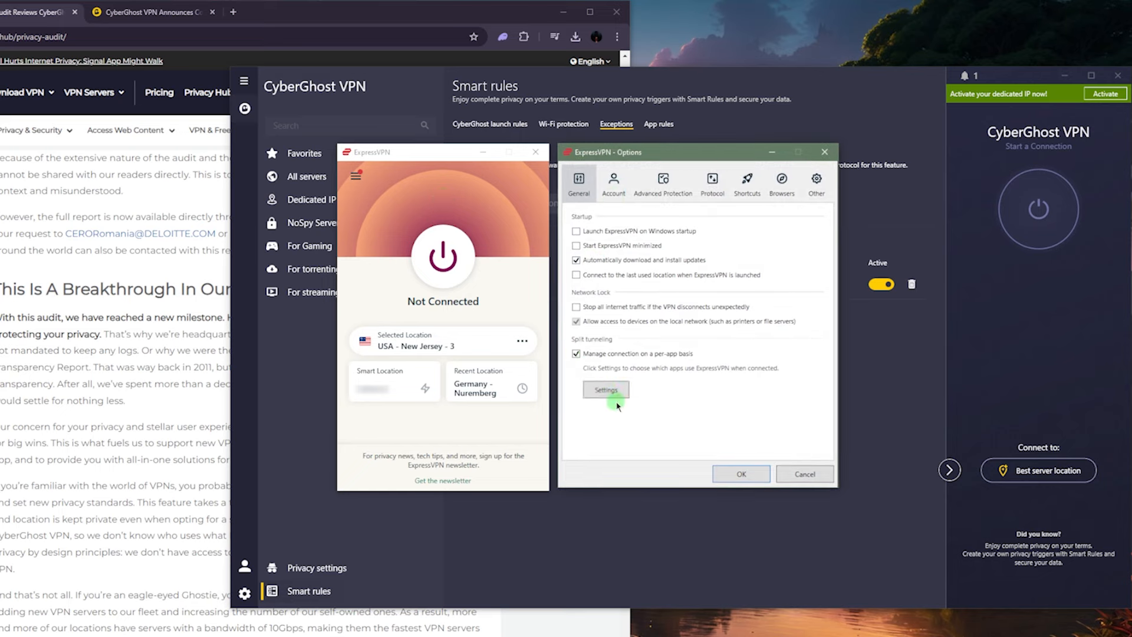
left_click(605, 389)
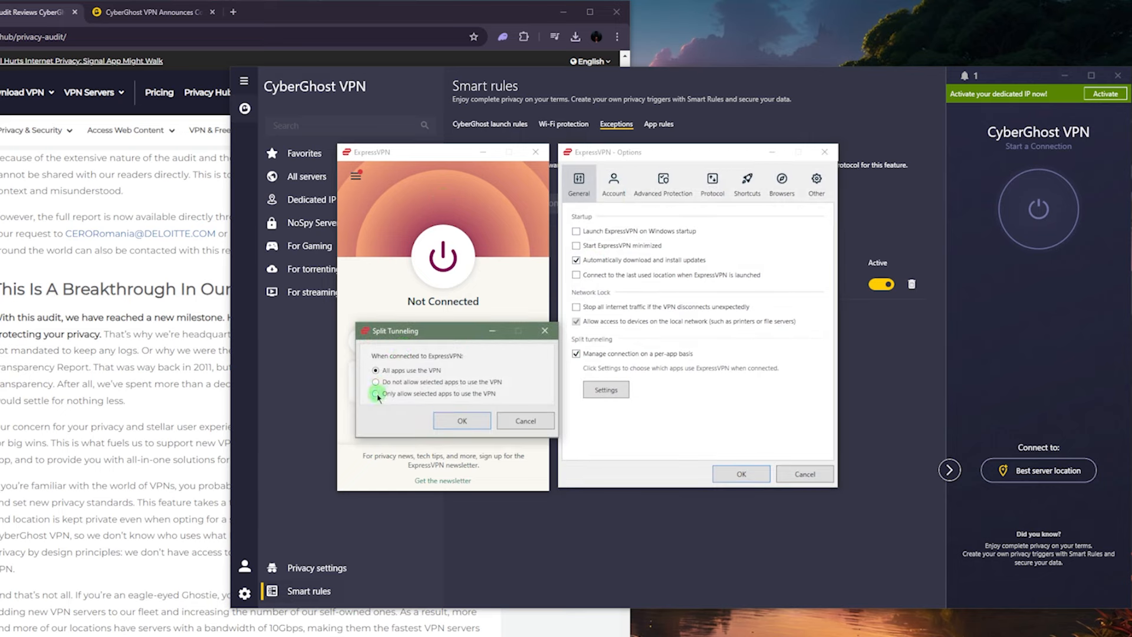
left_click(375, 394)
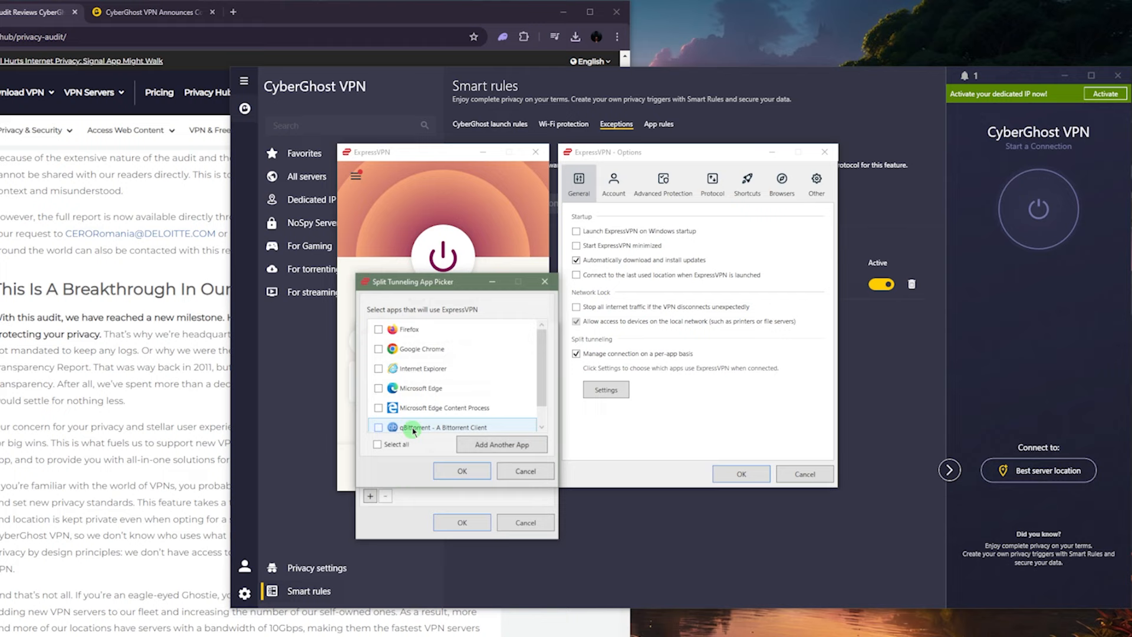
left_click(379, 349)
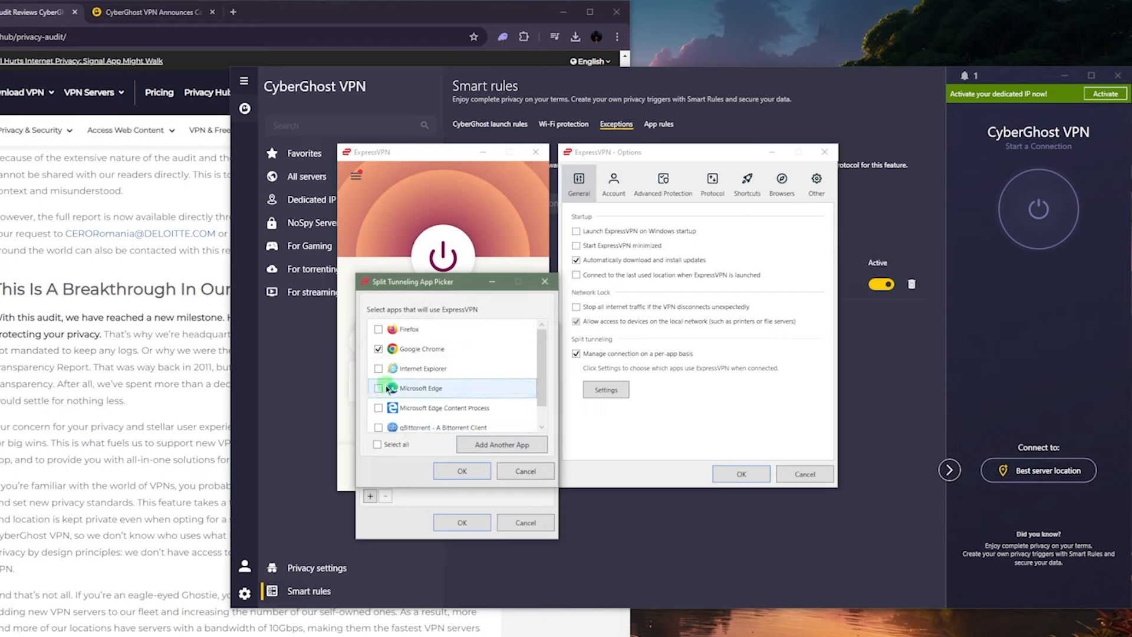
scroll("down", 3)
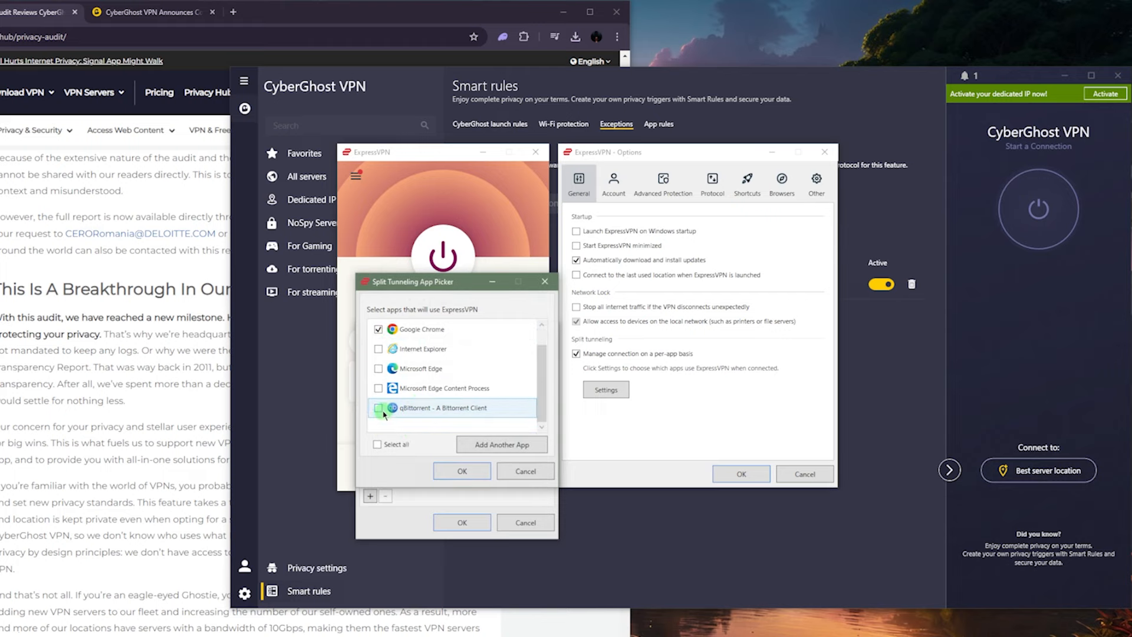
left_click(461, 471)
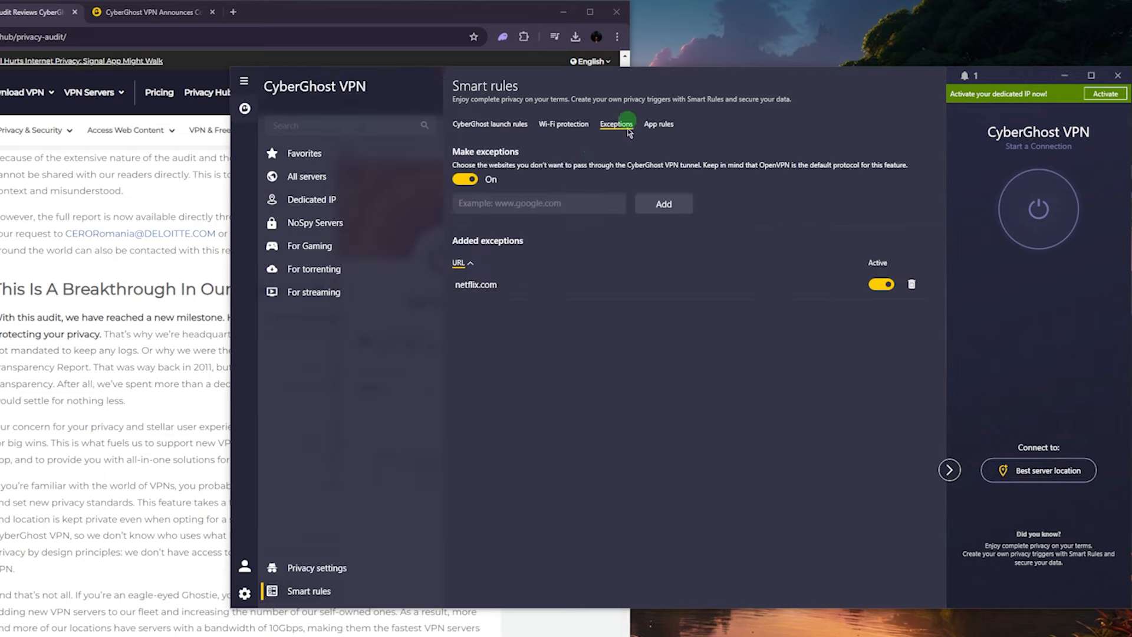
mouse_move(525, 180)
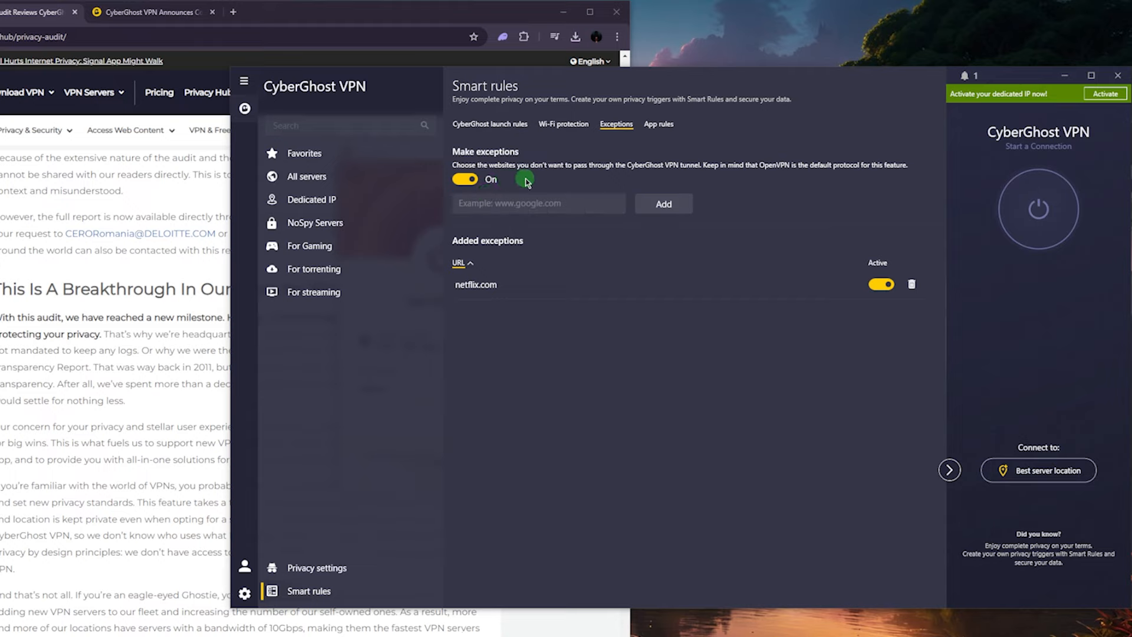
mouse_move(561, 180)
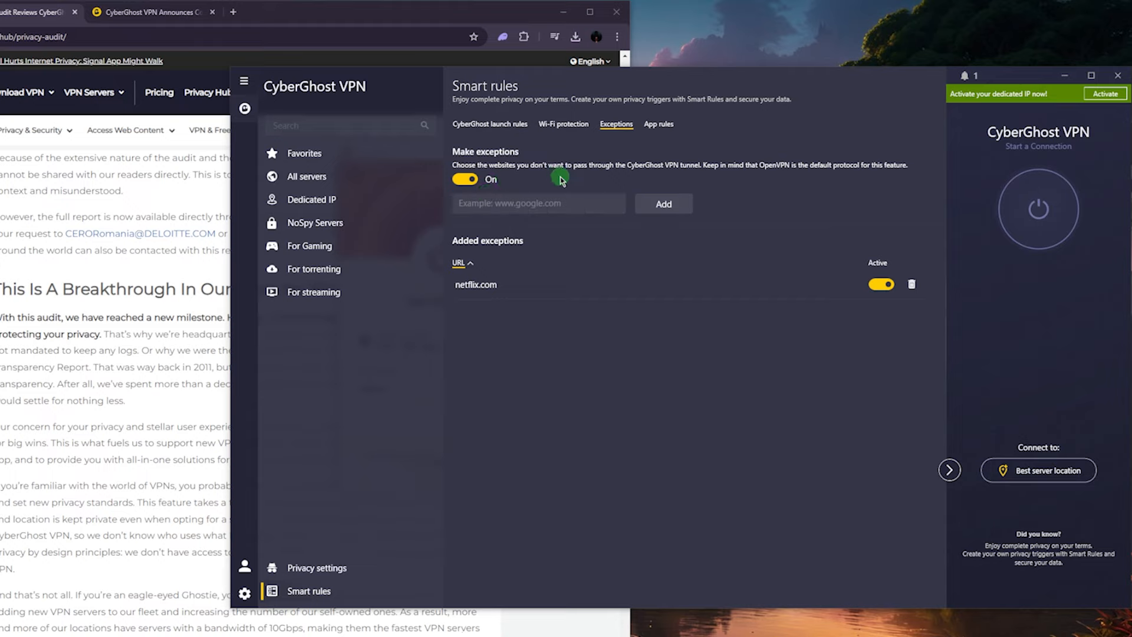
mouse_move(613, 182)
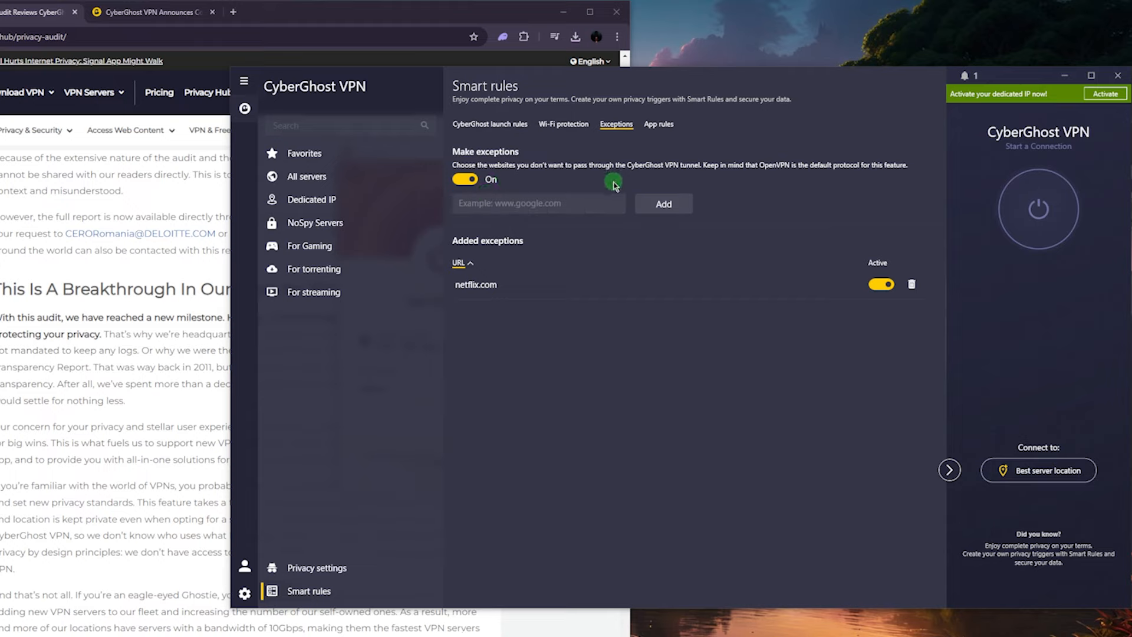
mouse_move(694, 185)
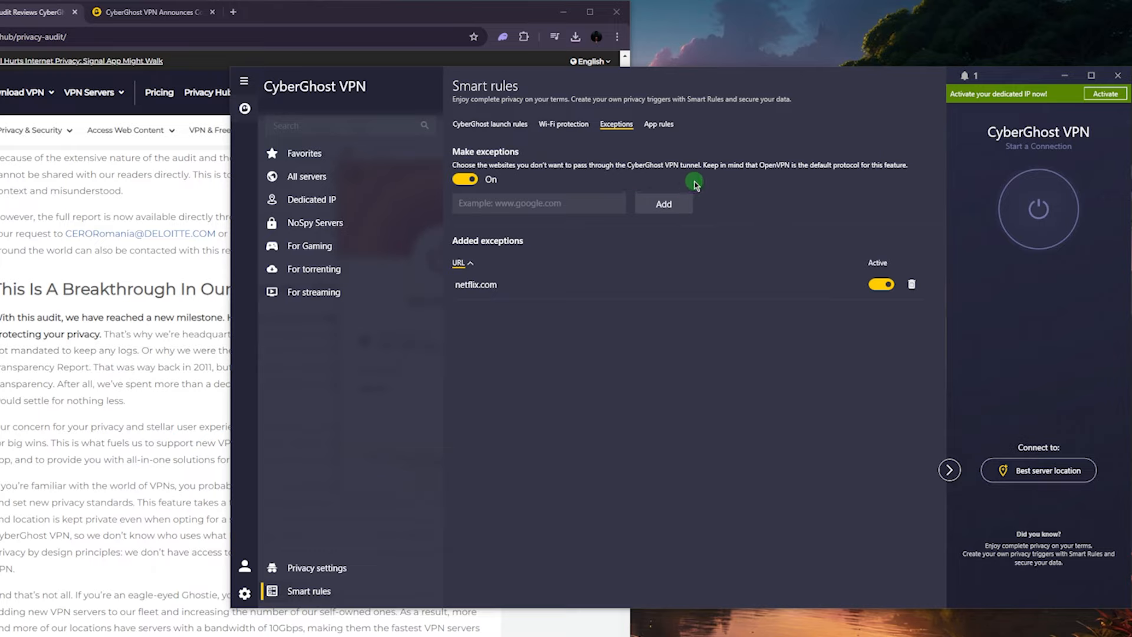
mouse_move(702, 193)
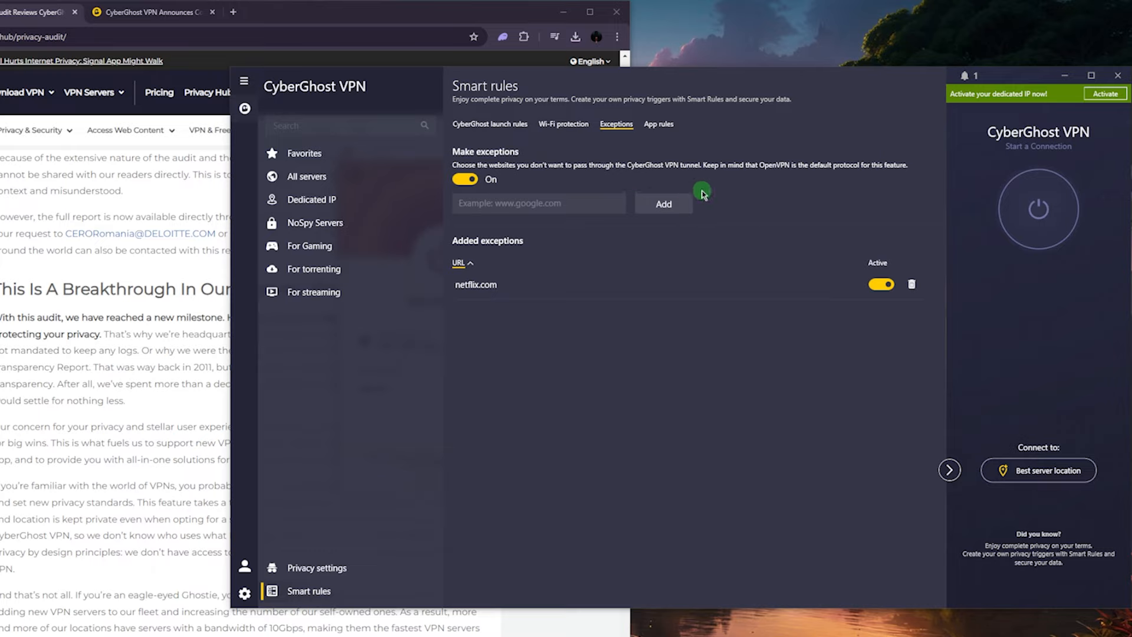